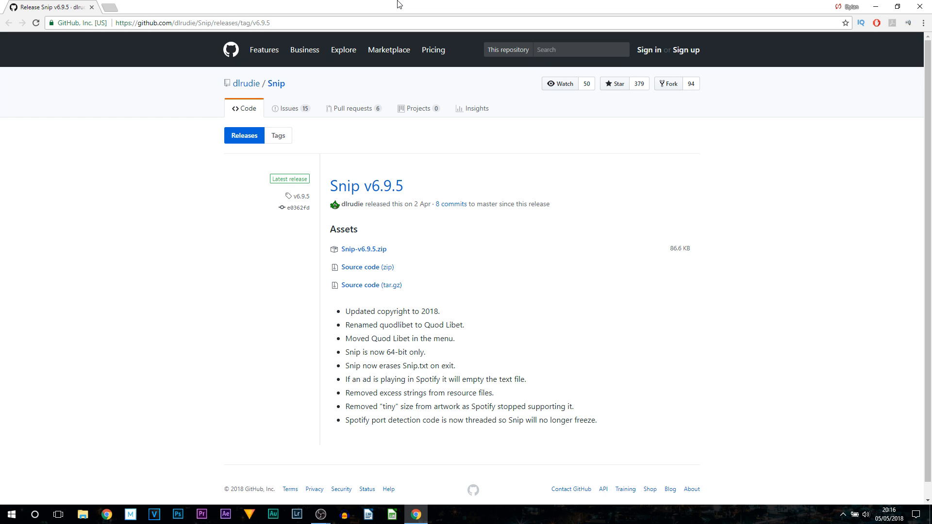
mouse_move(399, 5)
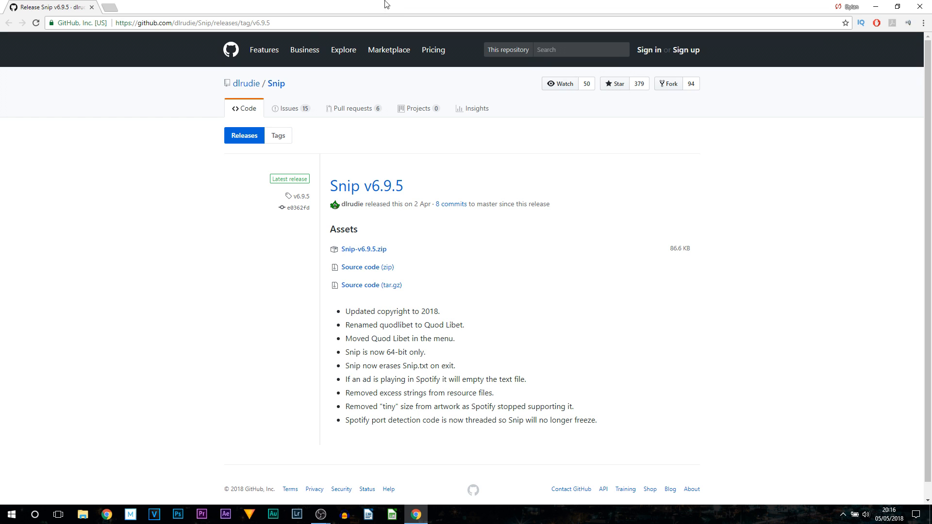
mouse_move(402, 259)
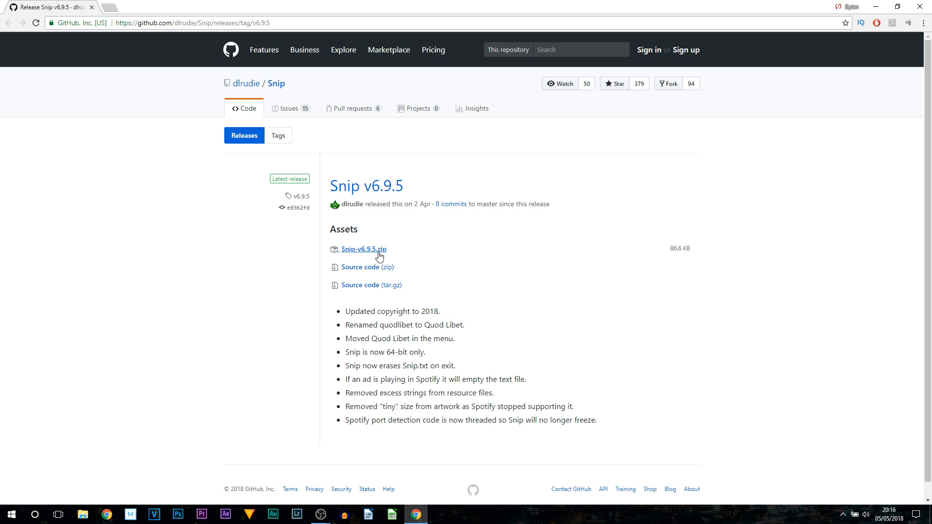
Download Snip-v6.9.5.zip from the GitHub releases page into the Desktop Livestream folder
left_click(363, 249)
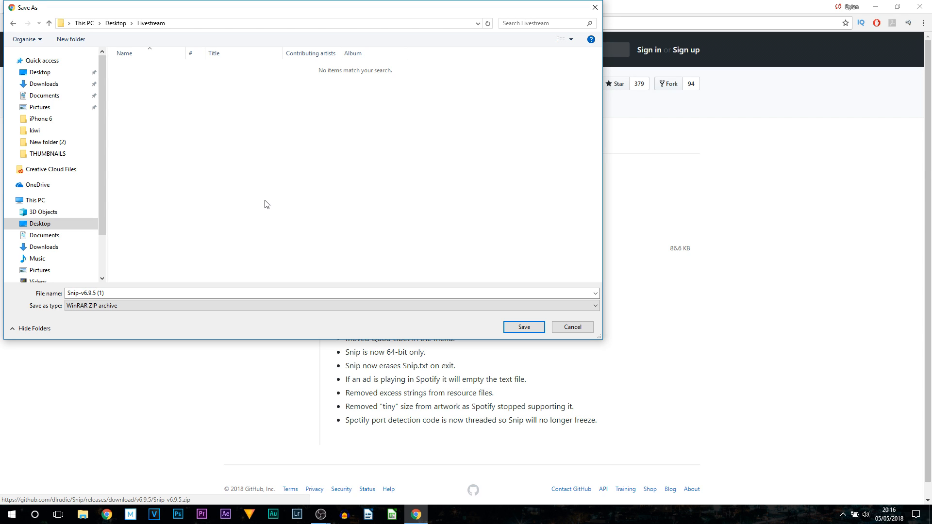
mouse_move(186, 220)
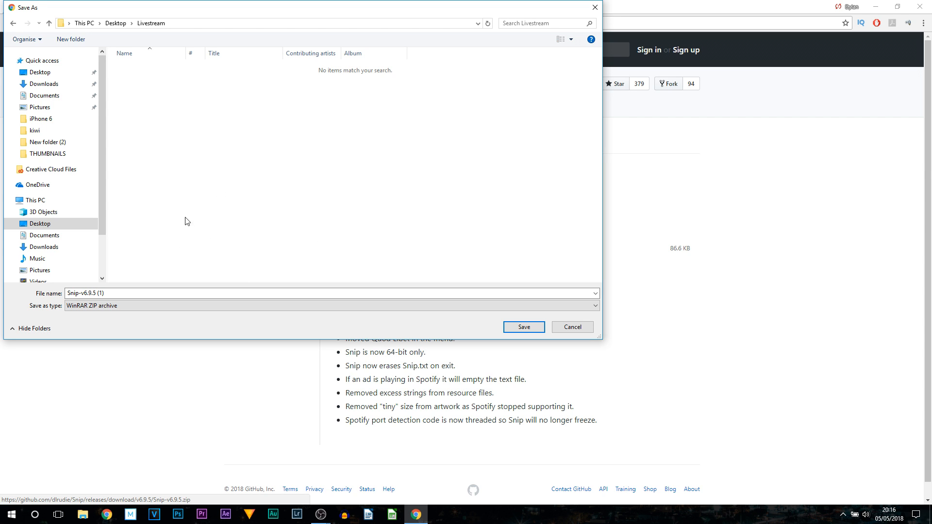
mouse_move(228, 221)
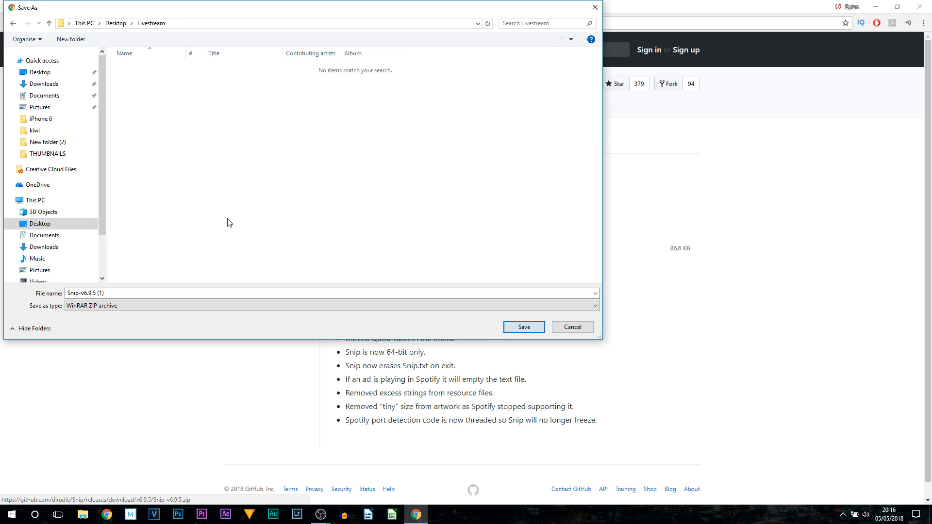
mouse_move(358, 150)
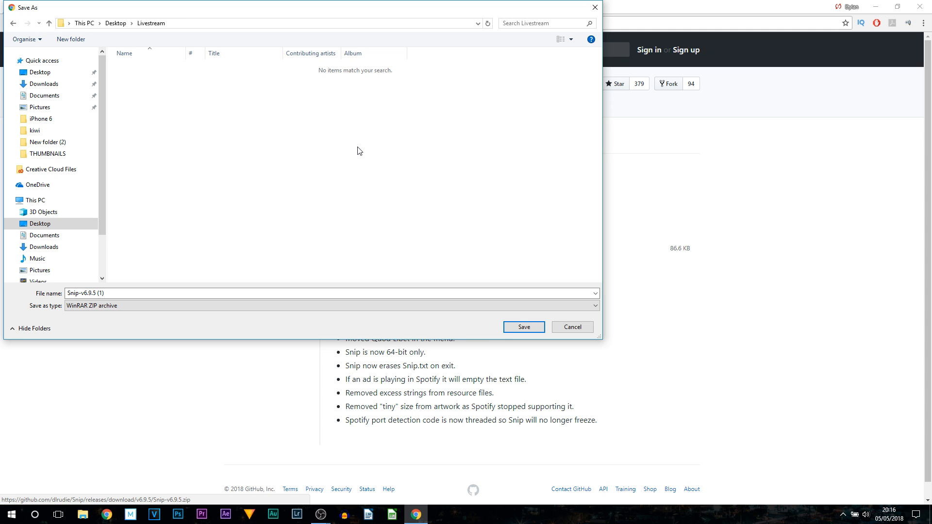
left_click(524, 327)
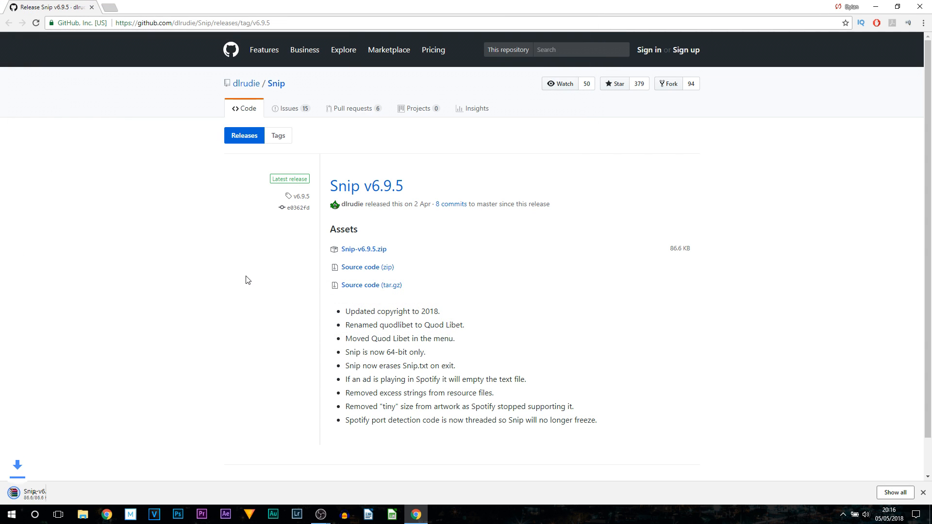
Extract the downloaded Snip zip into a Snip folder inside Livestream
left_click(363, 249)
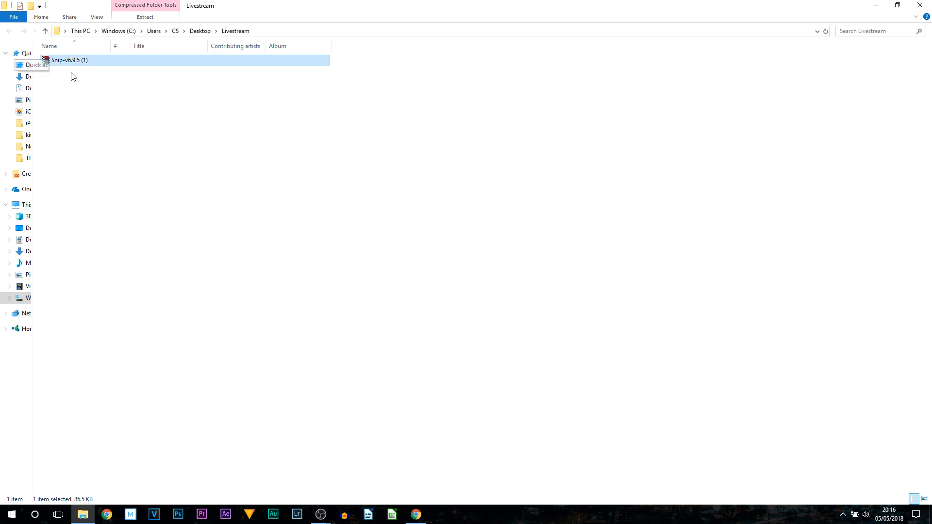
right_click(56, 60)
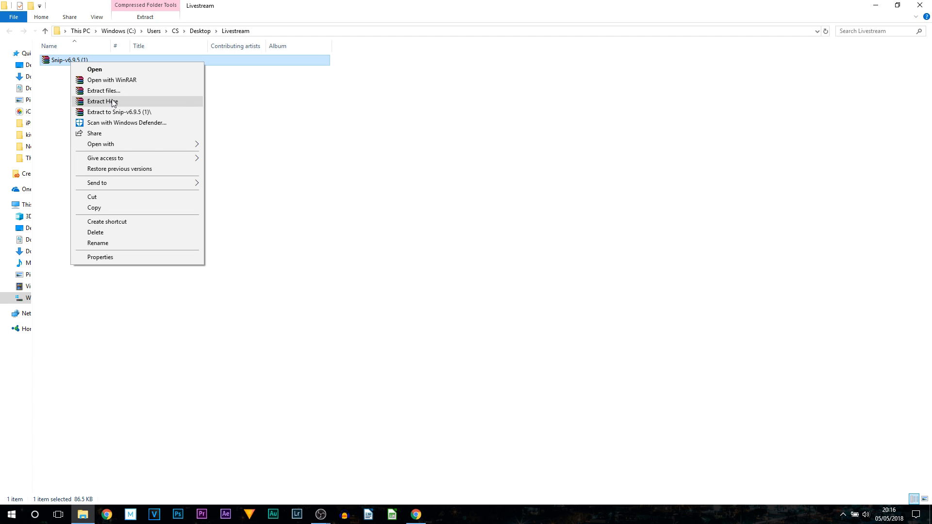
left_click(102, 101)
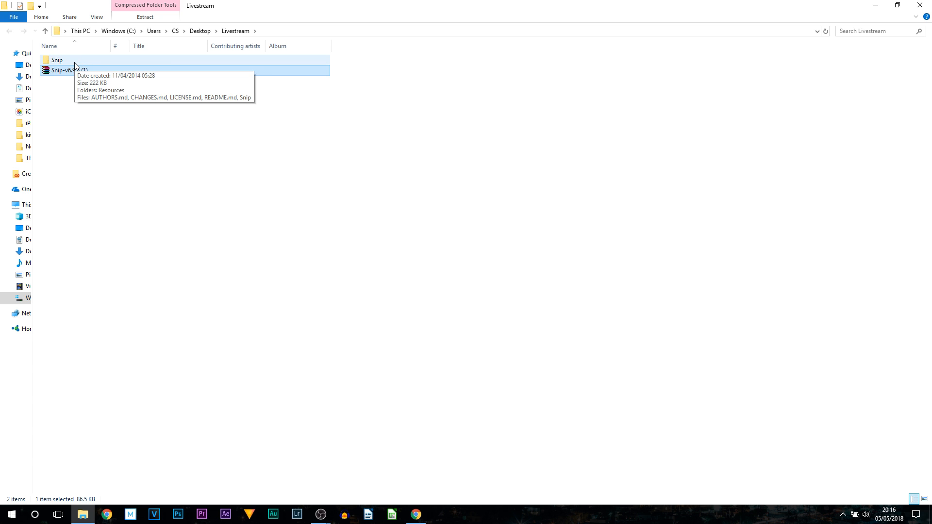
Run Snip.exe from the extracted folder so Snip.txt and Snip_Artwork appear
double_click(46, 59)
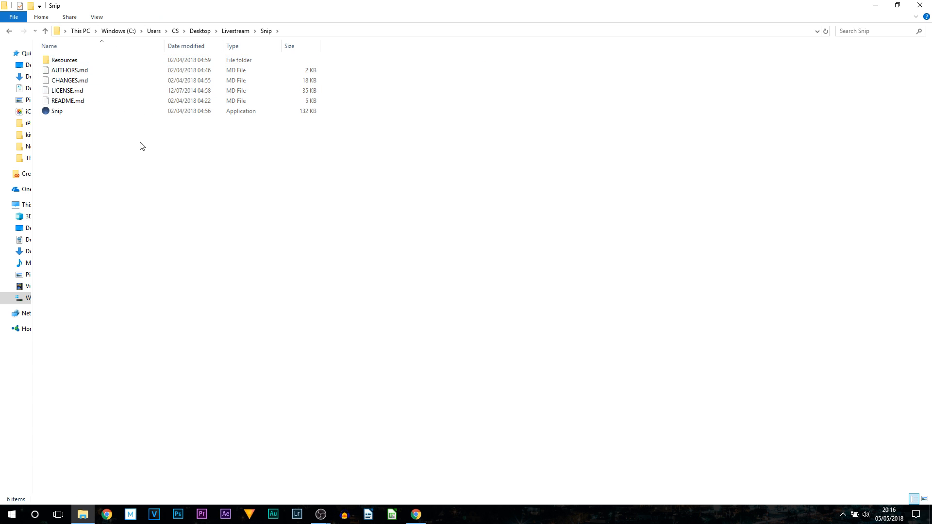
left_click(55, 110)
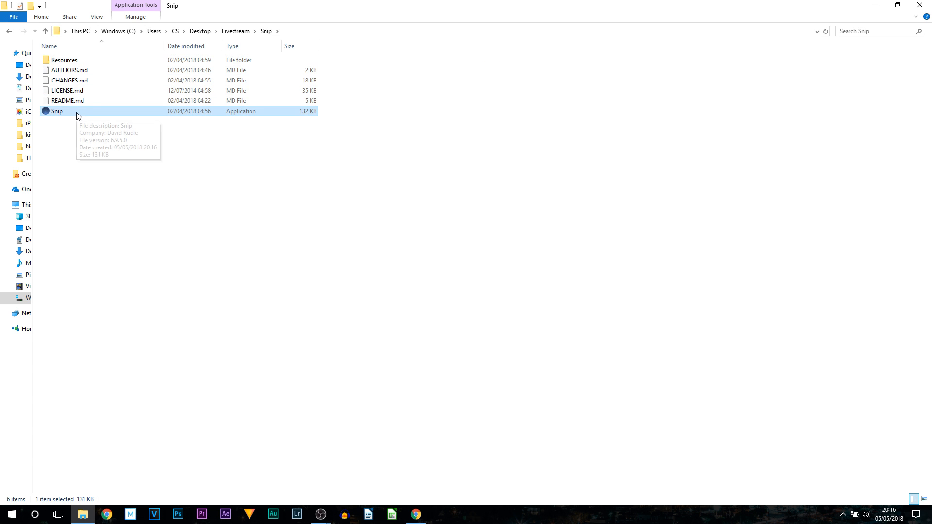
mouse_move(87, 118)
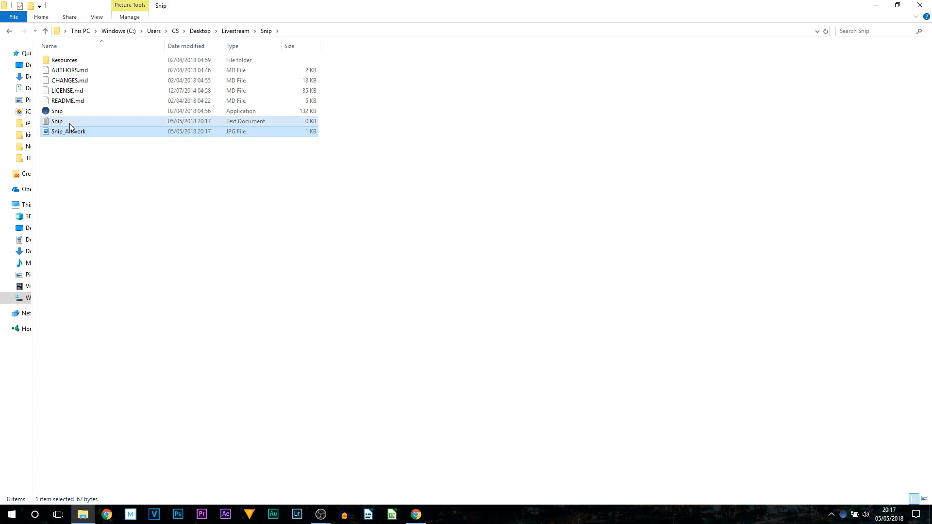
left_click(57, 122)
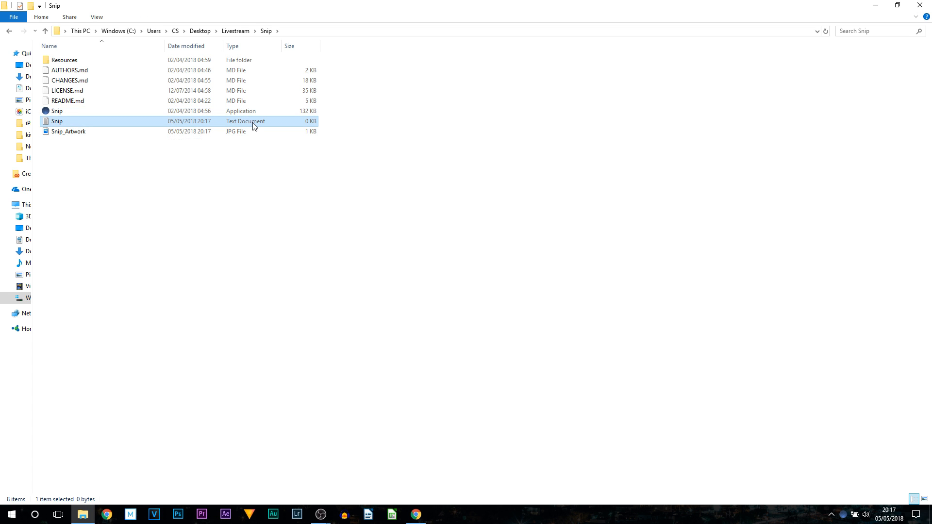
left_click(210, 177)
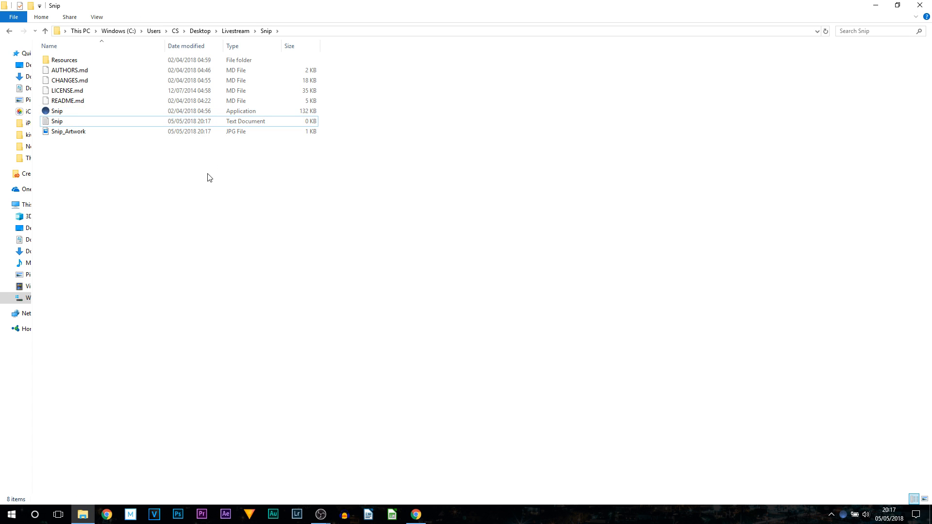
mouse_move(214, 188)
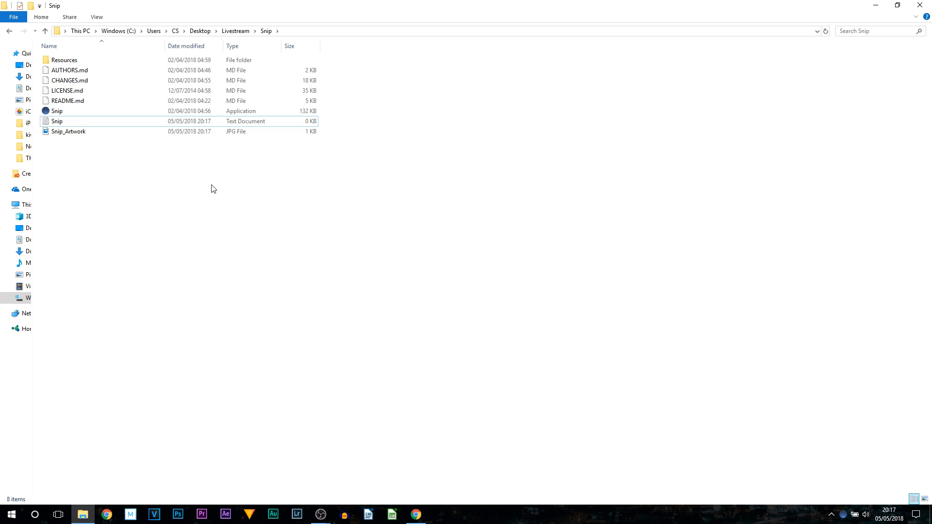
mouse_move(228, 190)
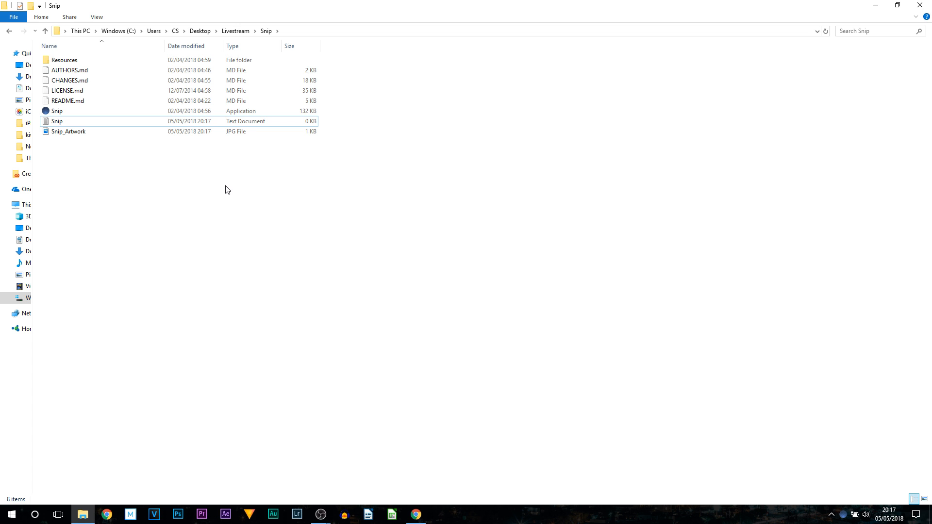
mouse_move(212, 193)
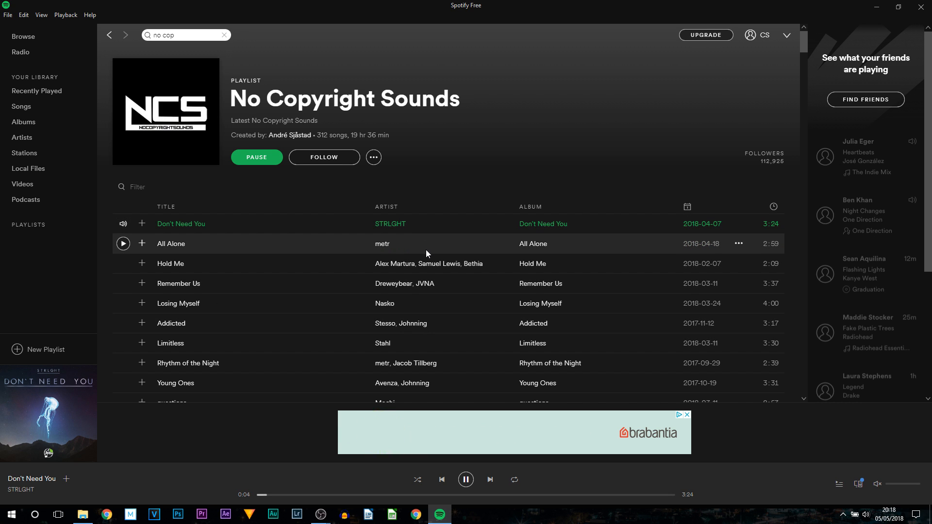
mouse_move(512, 309)
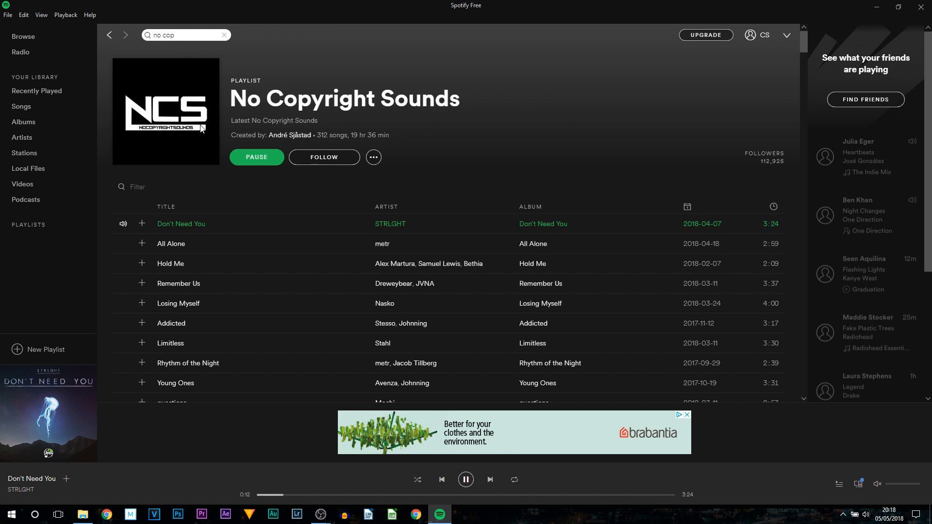
Play Don't Need You from the No Copyright Sounds playlist and minimise Spotify
scroll("down", 3)
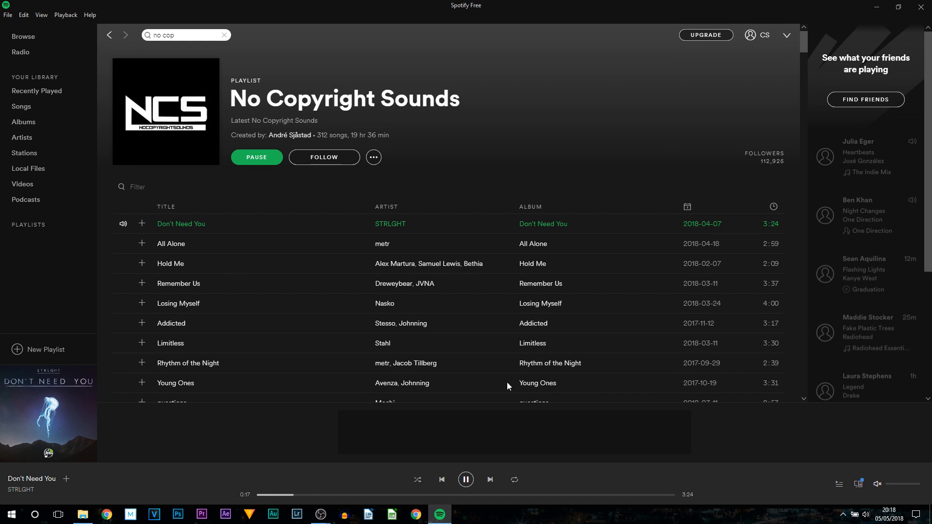
mouse_move(482, 369)
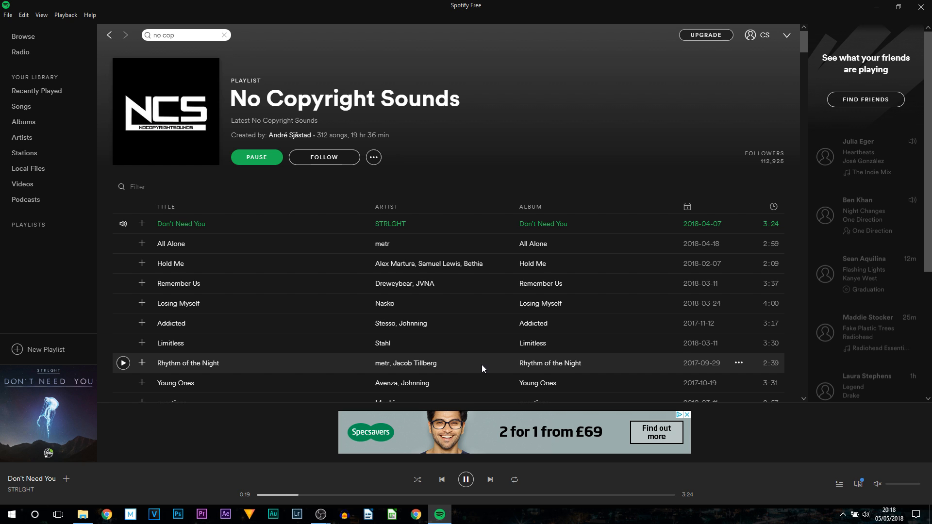
mouse_move(839, 5)
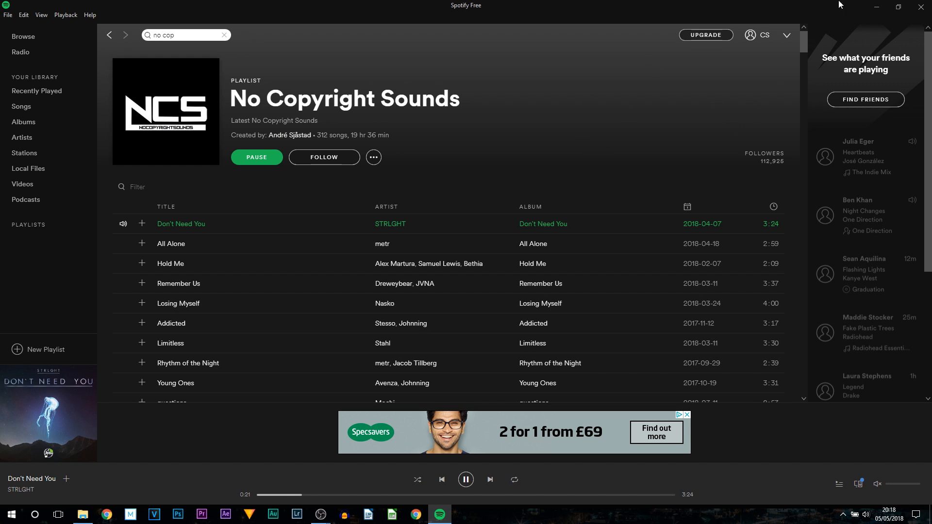
left_click(84, 513)
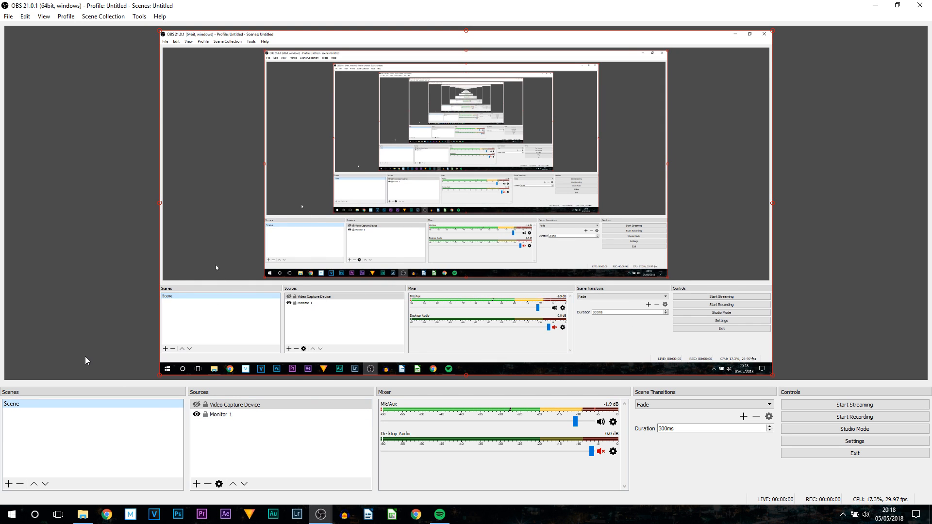
mouse_move(237, 394)
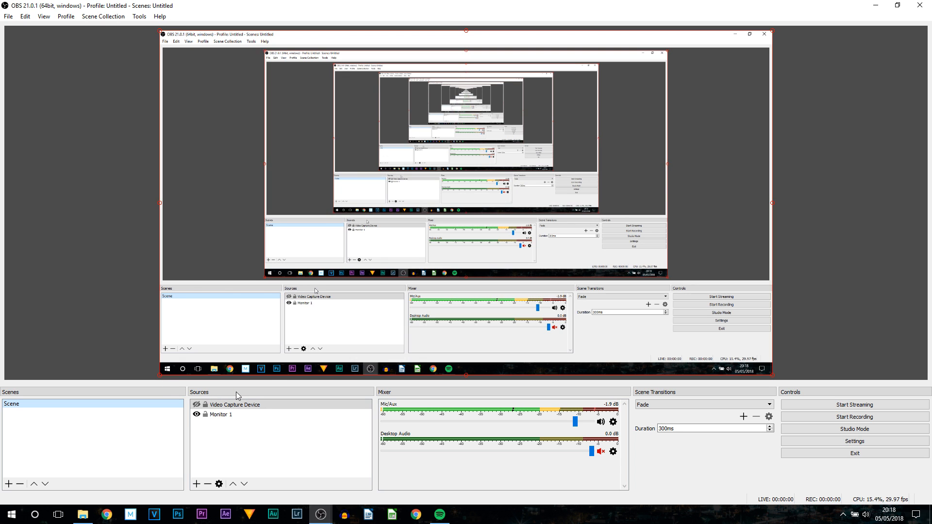
Add a Text (GDI+) source named 'music' to the scene
left_click(196, 484)
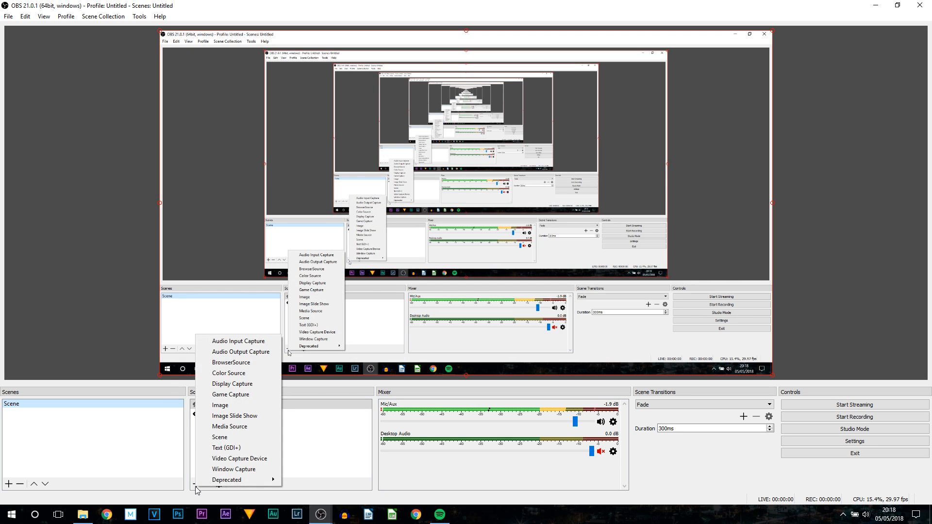
mouse_move(226, 447)
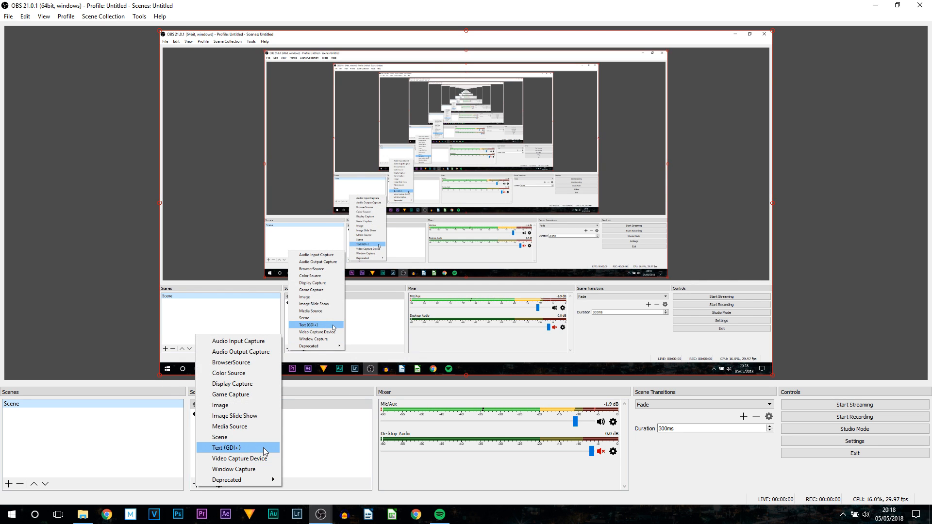
left_click(226, 447)
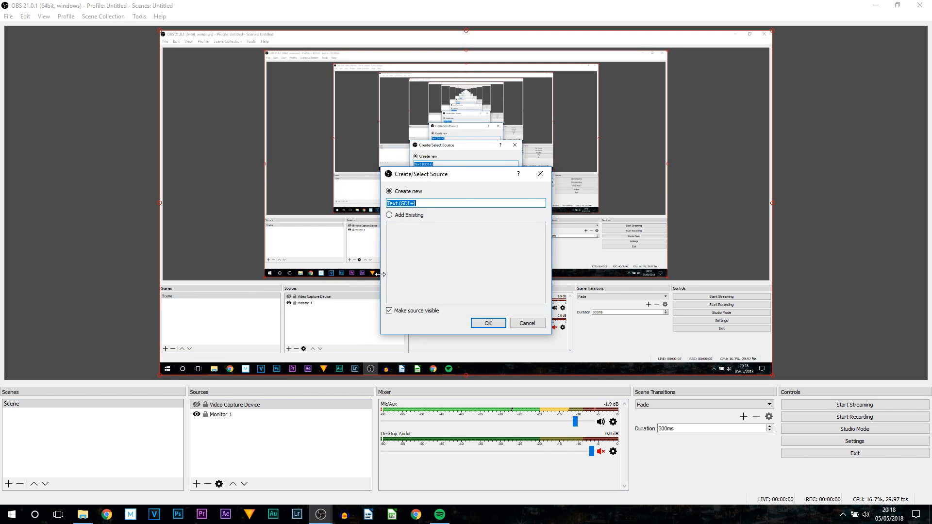
type("mus")
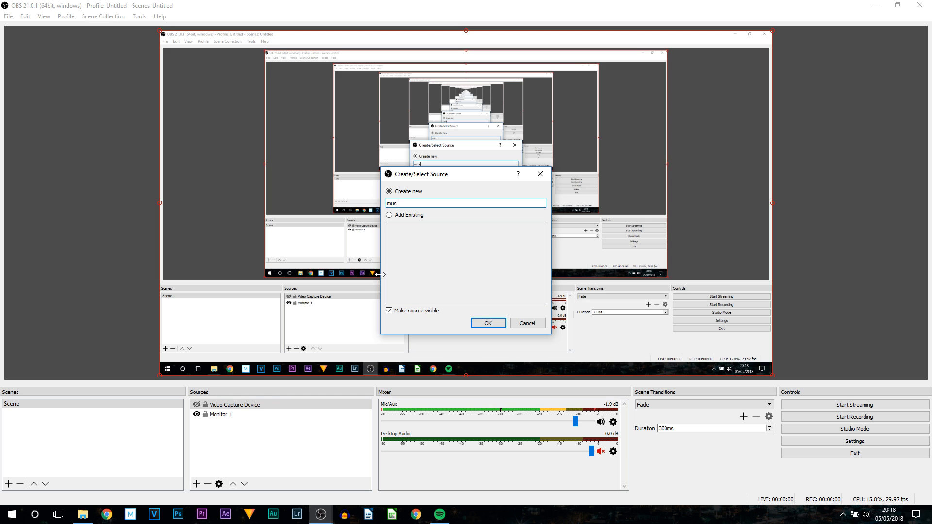
left_click(488, 322)
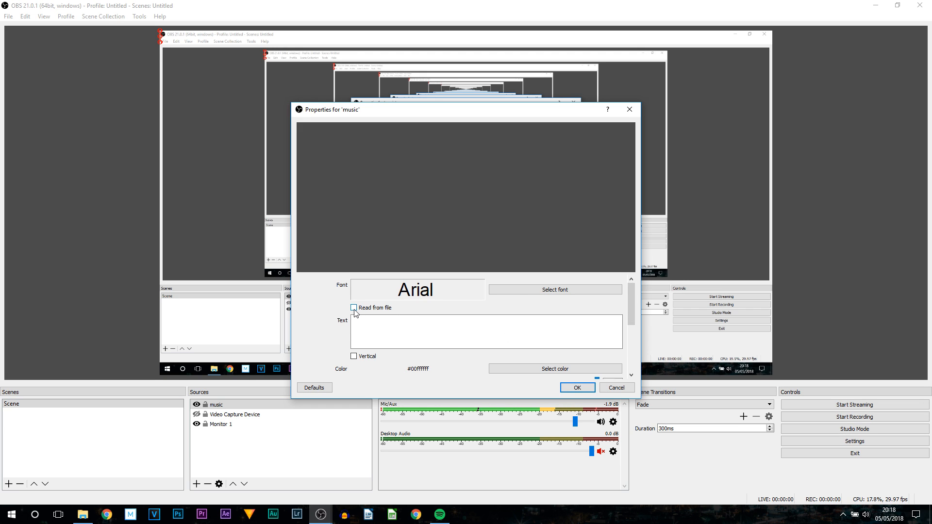
Enable Read from file and point the music source at Snip.txt in the Snip folder
left_click(354, 308)
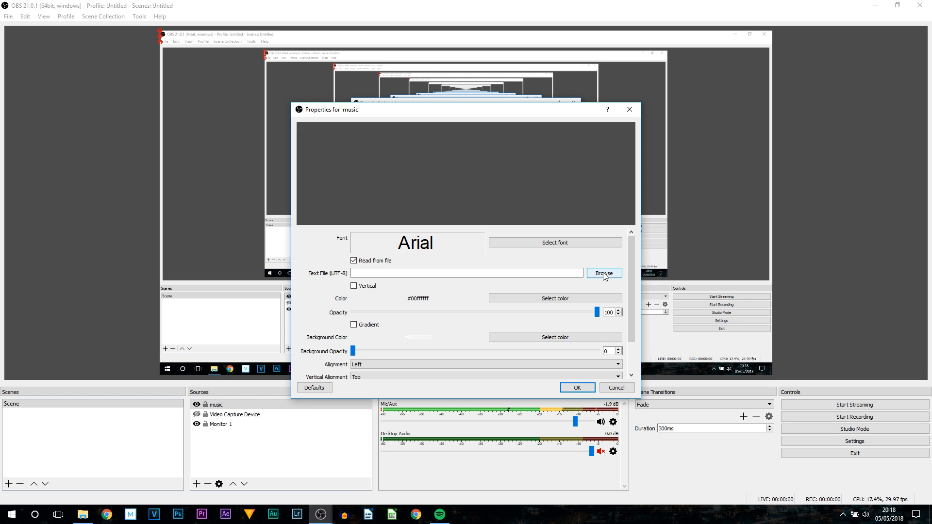
left_click(604, 273)
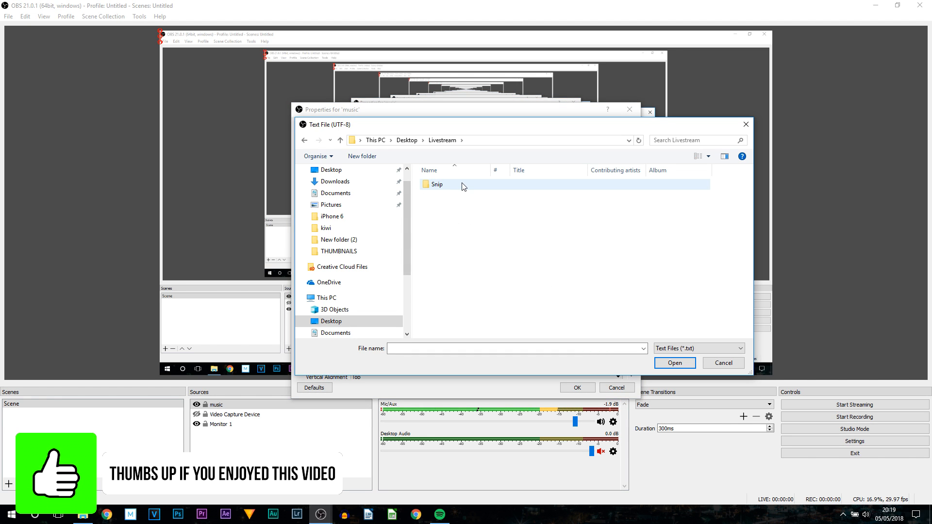
double_click(436, 183)
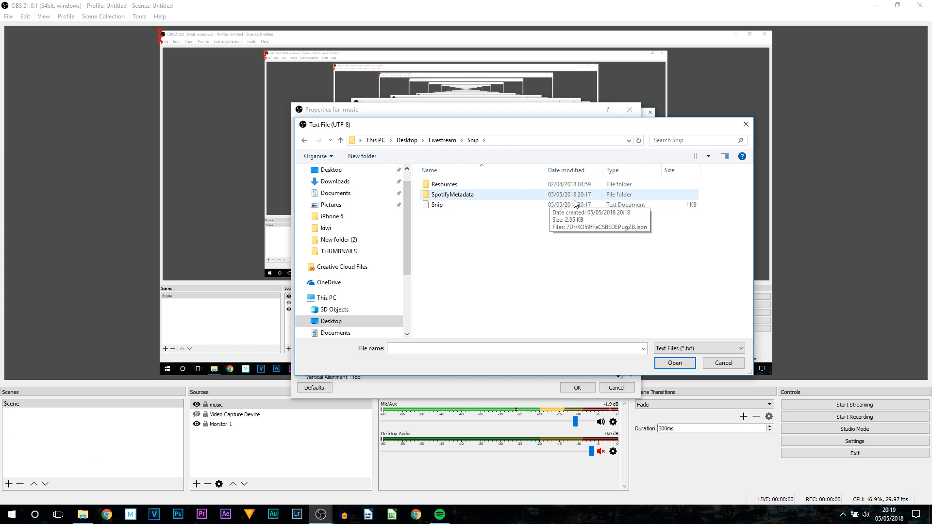
left_click(436, 204)
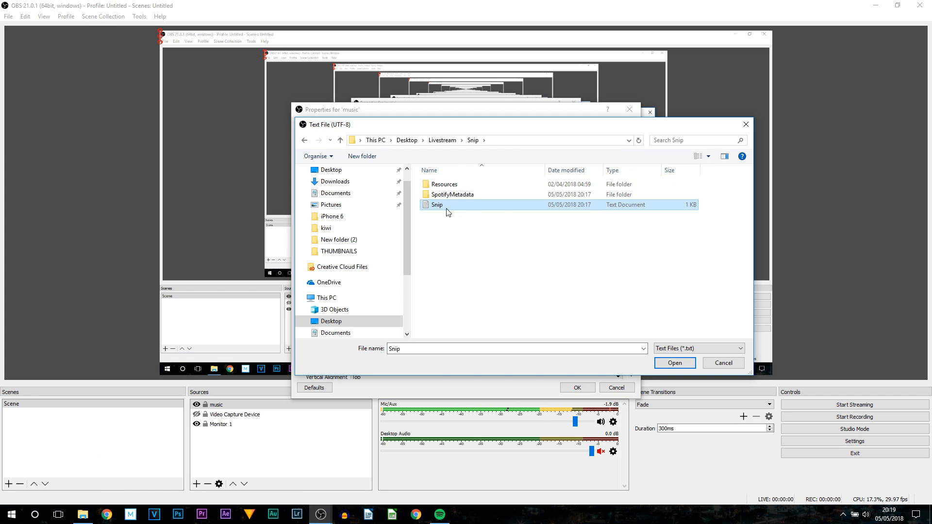
left_click(675, 362)
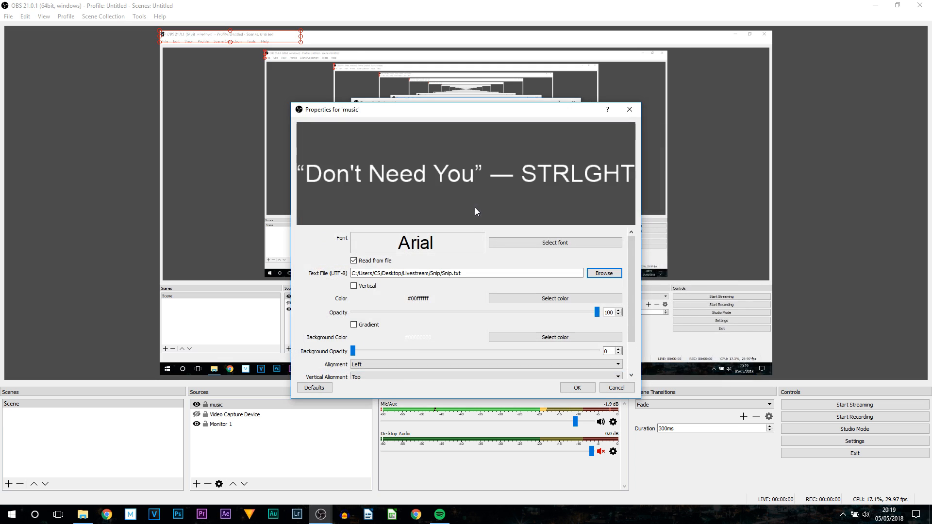
mouse_move(326, 179)
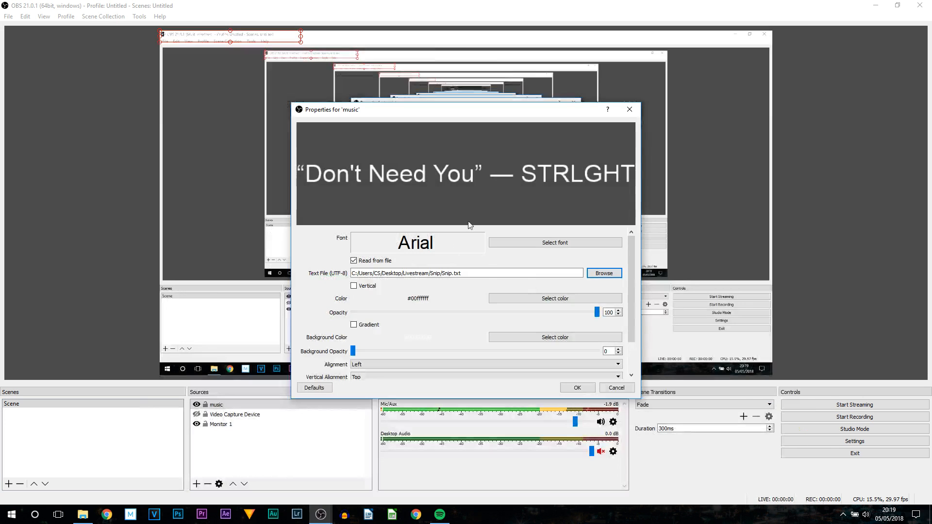
mouse_move(501, 245)
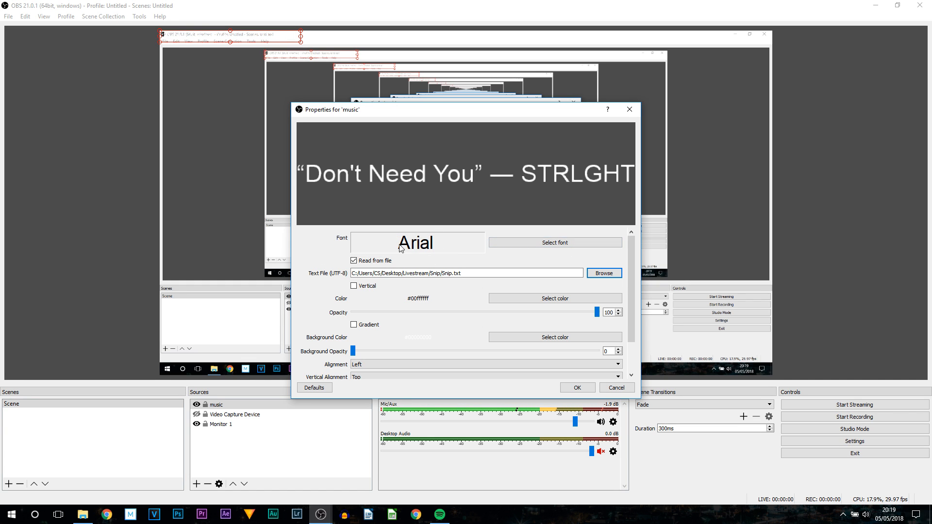
Set the song text font to Geomanist Medium at size 22
left_click(554, 242)
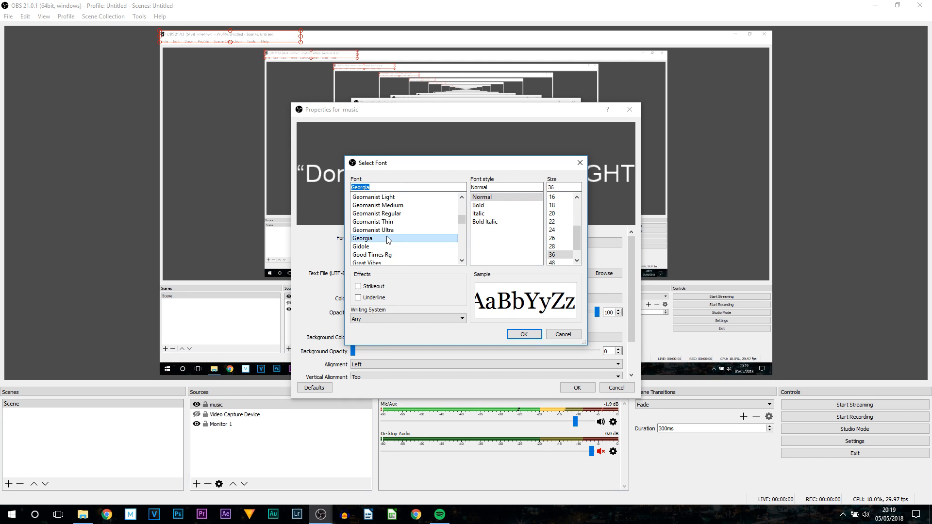
mouse_move(396, 242)
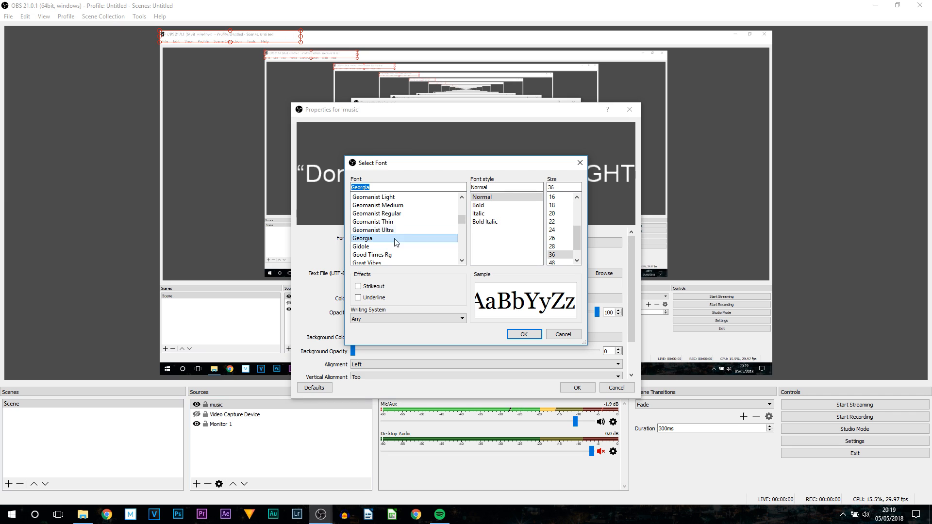
left_click(377, 213)
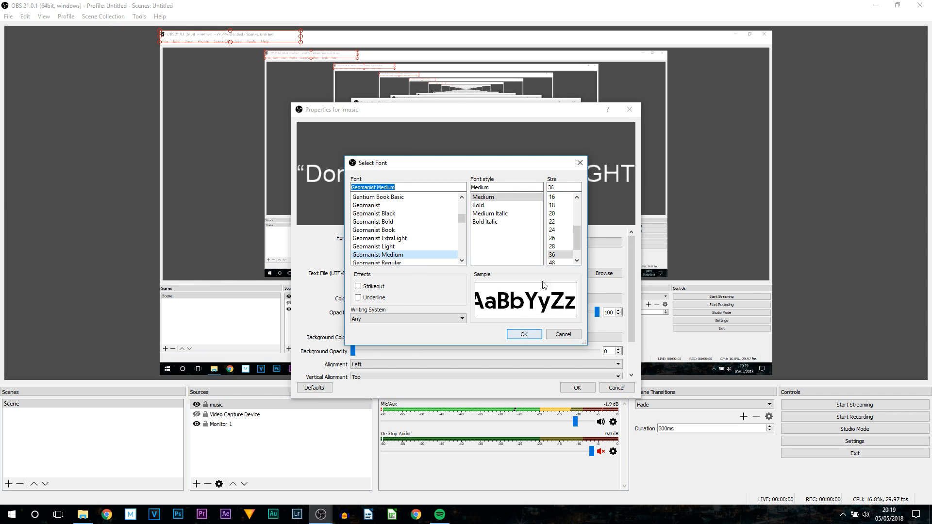
left_click(552, 222)
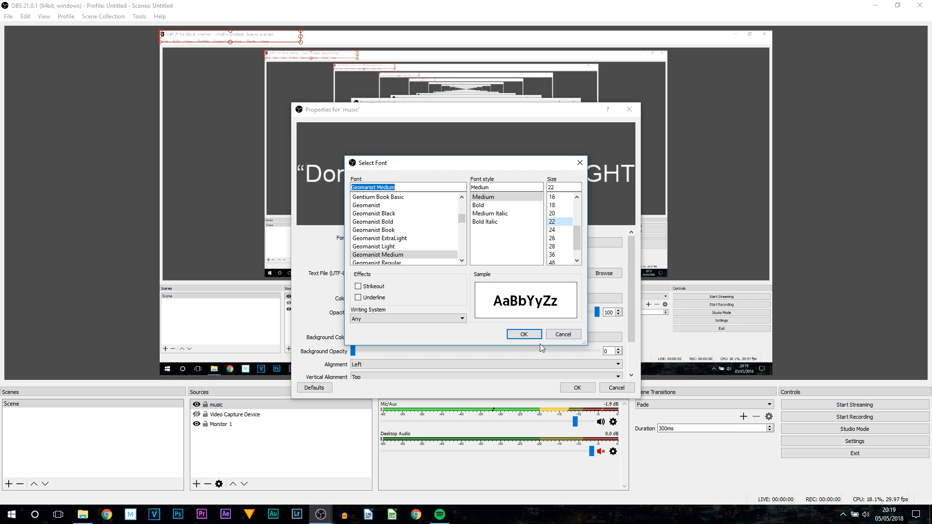
left_click(523, 334)
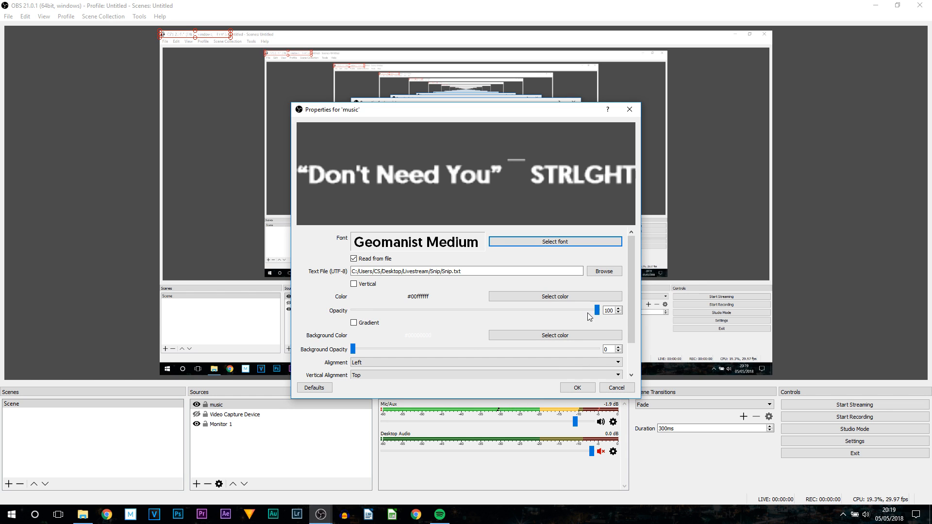
Set Background Opacity to 100, add an outline, and confirm the music source properties
scroll("down", 3)
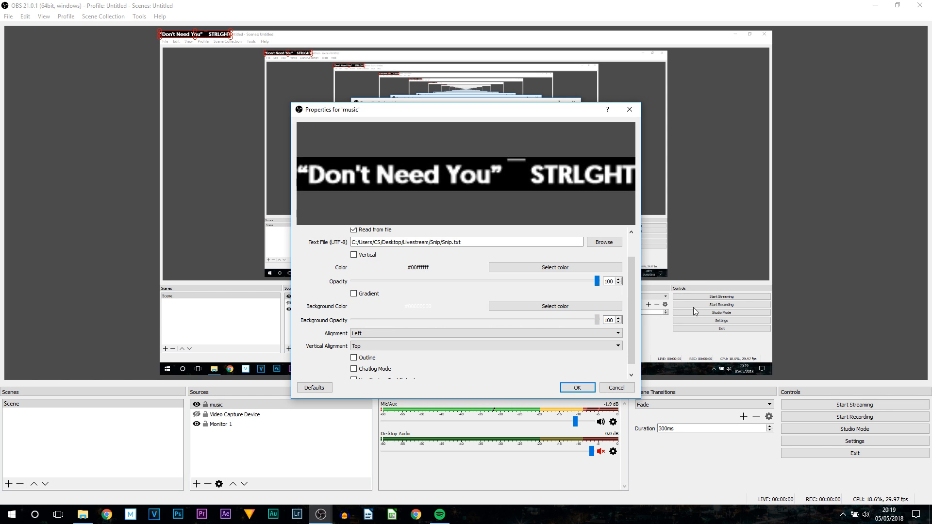
mouse_move(393, 192)
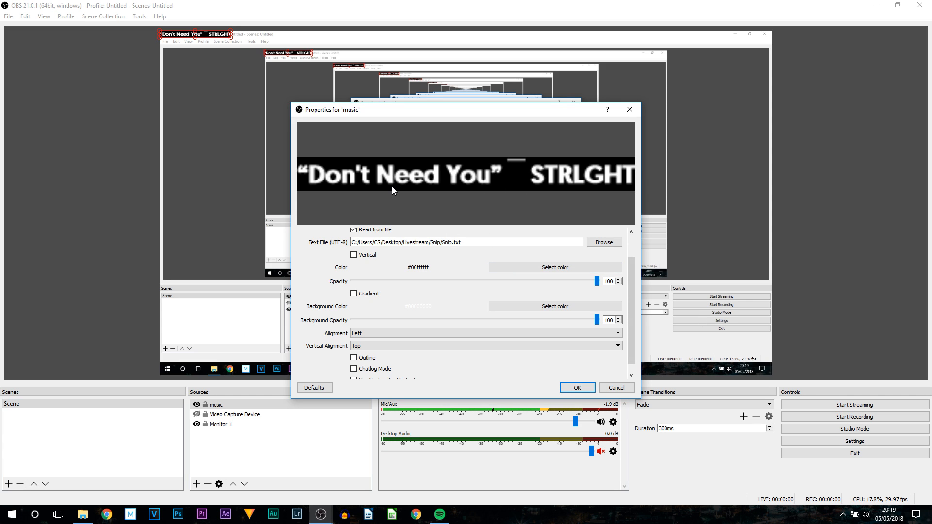
mouse_move(195, 41)
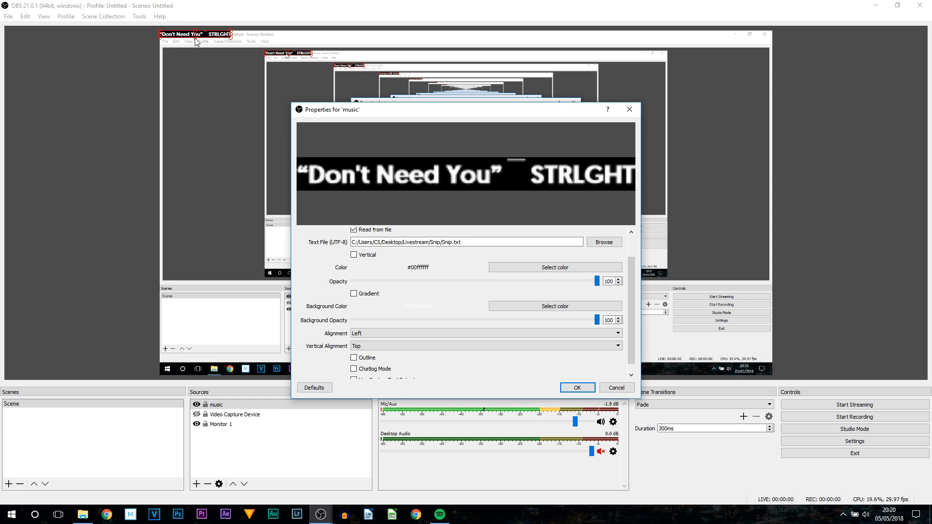
mouse_move(195, 119)
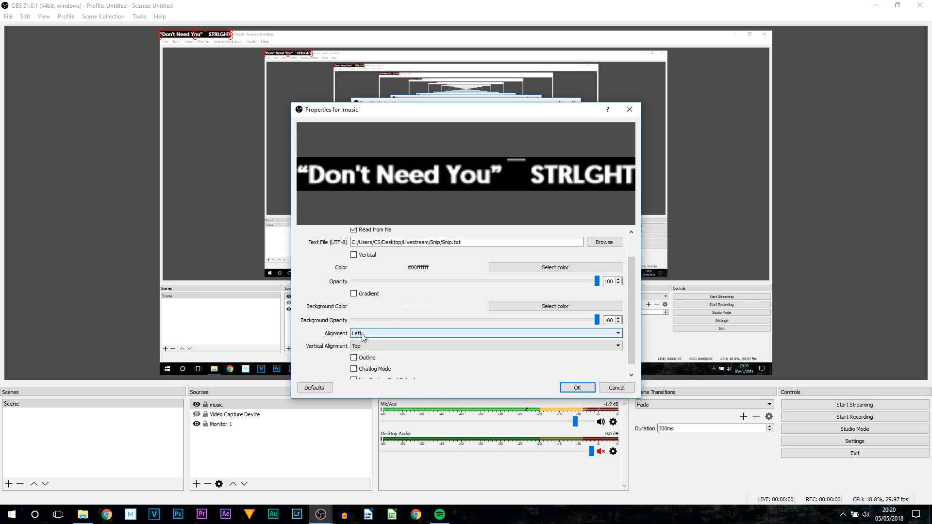
left_click(485, 345)
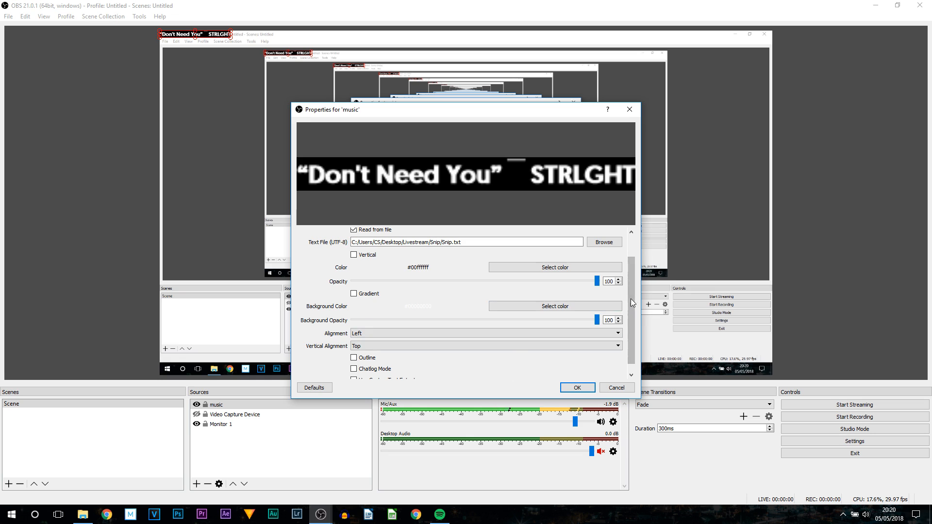
left_click(354, 357)
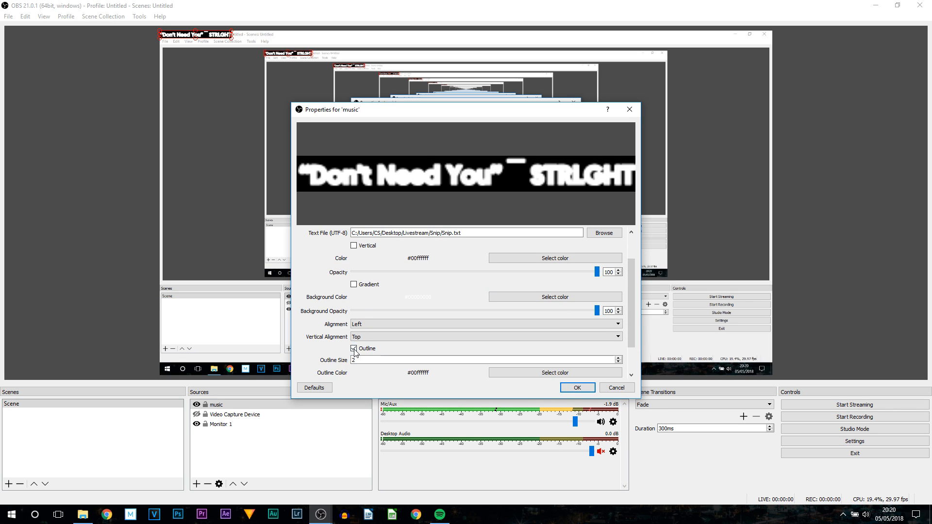
mouse_move(401, 369)
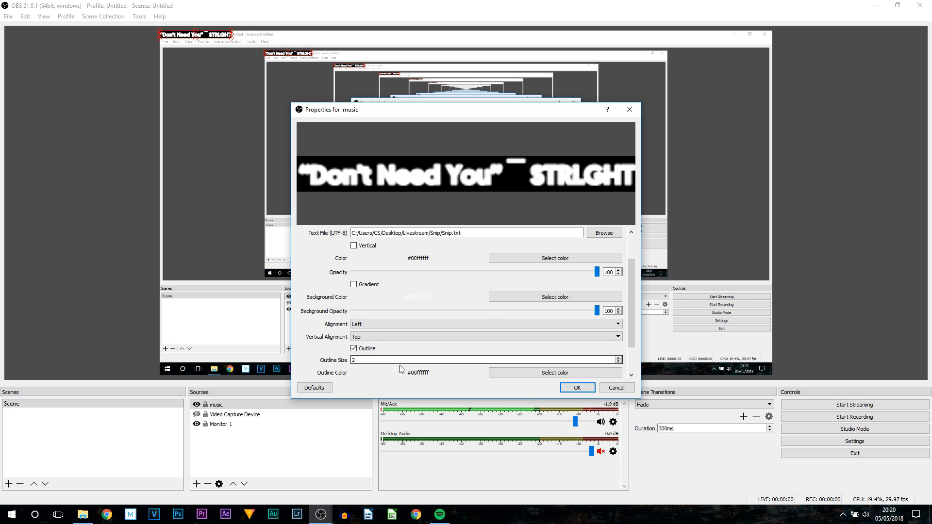
scroll("down", 3)
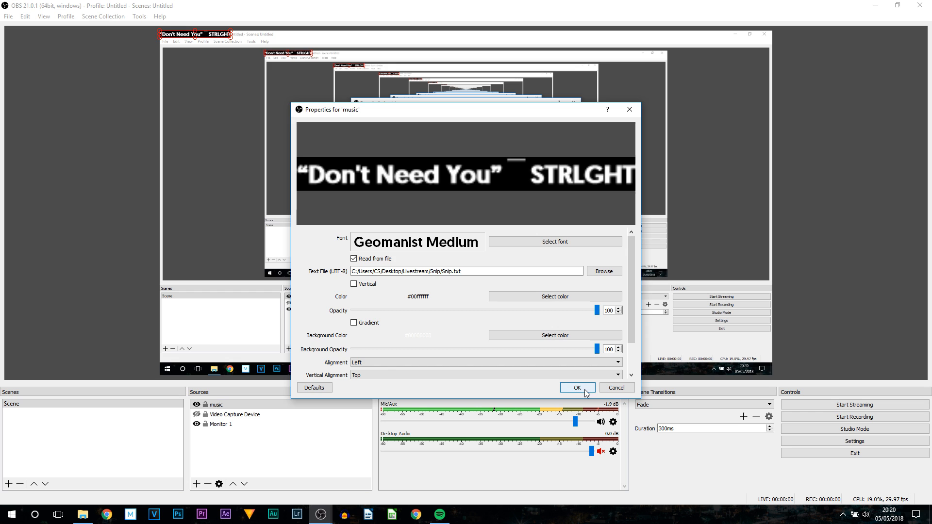
left_click(577, 387)
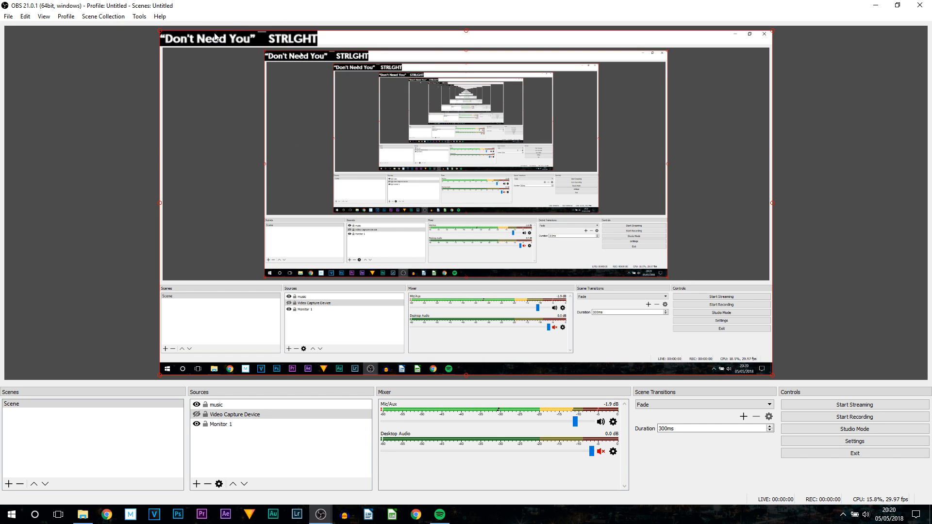
mouse_move(323, 120)
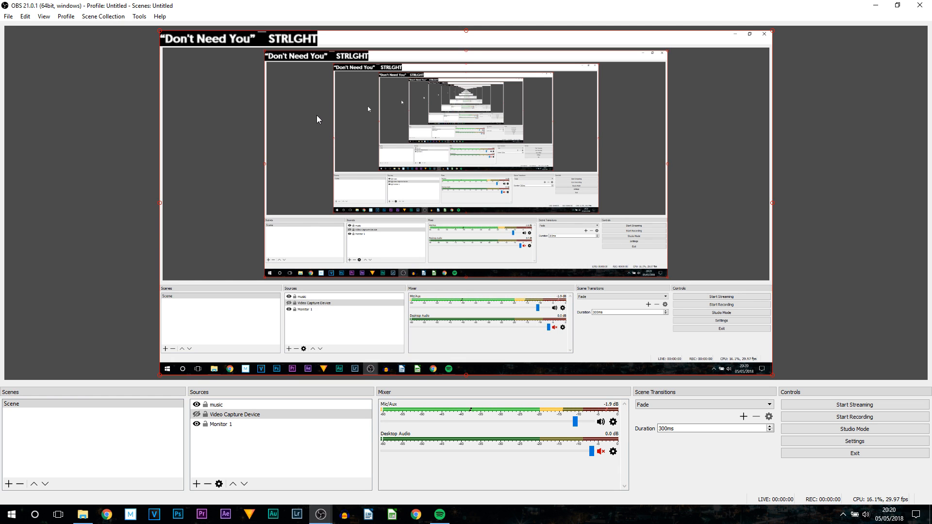
mouse_move(301, 385)
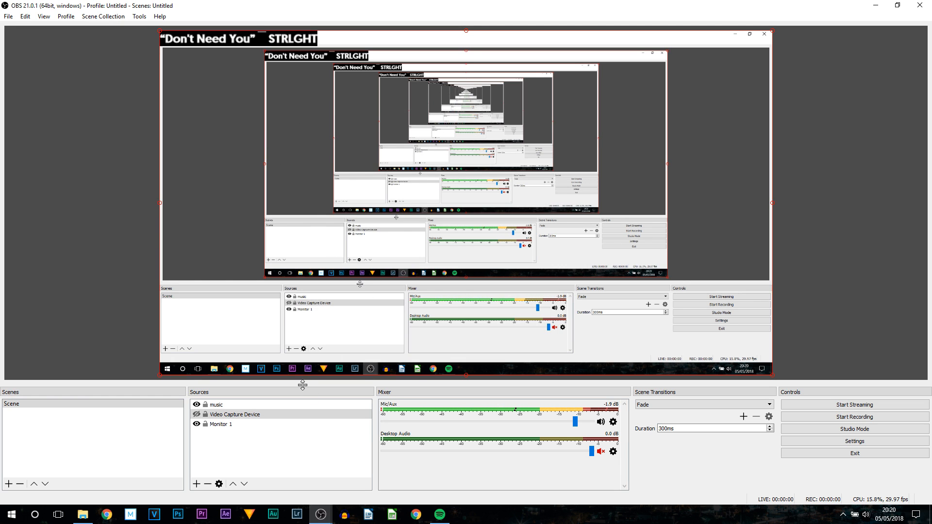
mouse_move(260, 331)
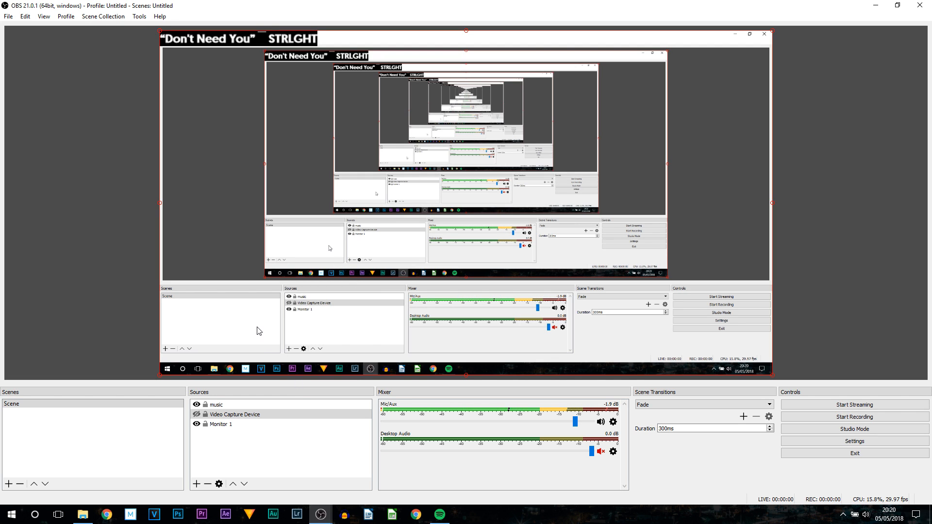
mouse_move(230, 263)
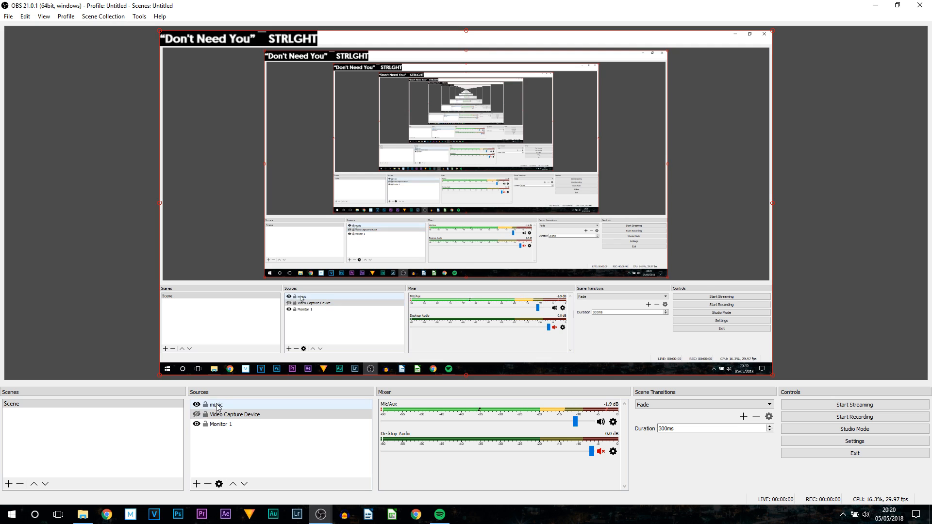
left_click(216, 404)
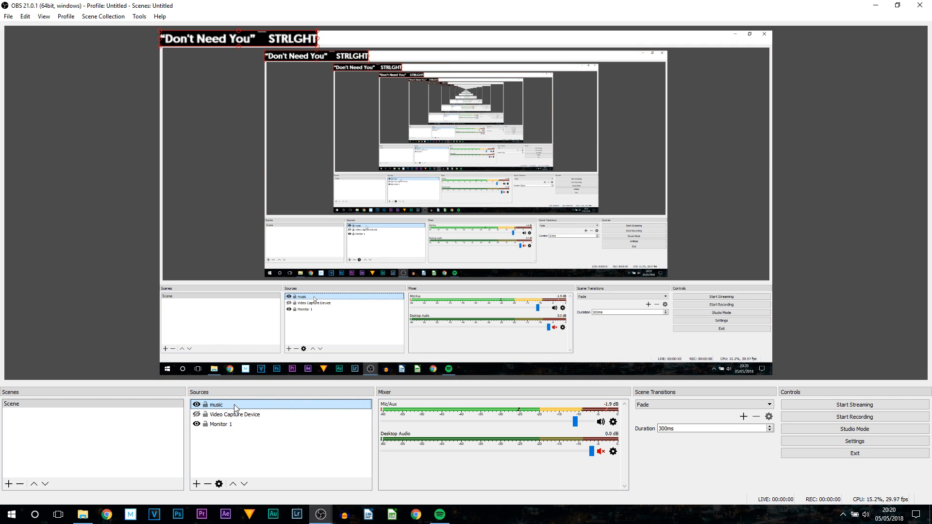
Add a Scroll effect filter to the music source
right_click(234, 405)
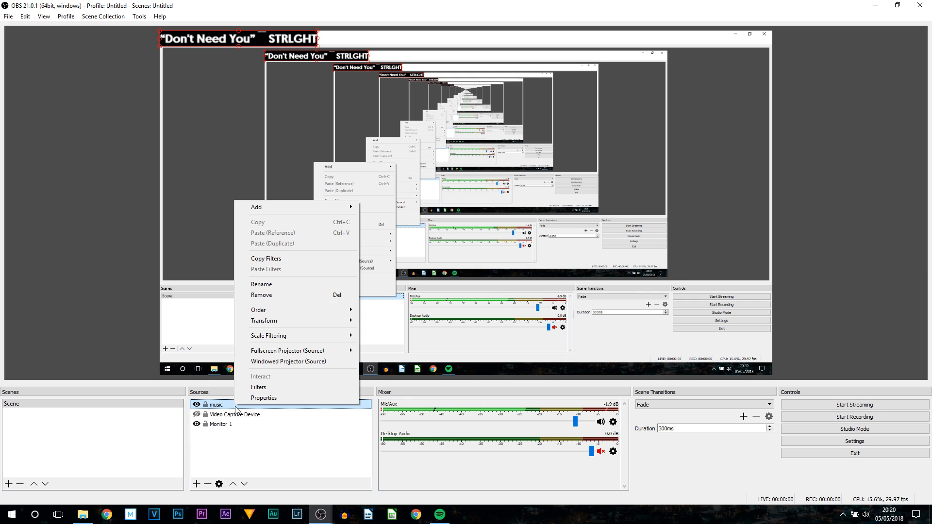
left_click(263, 387)
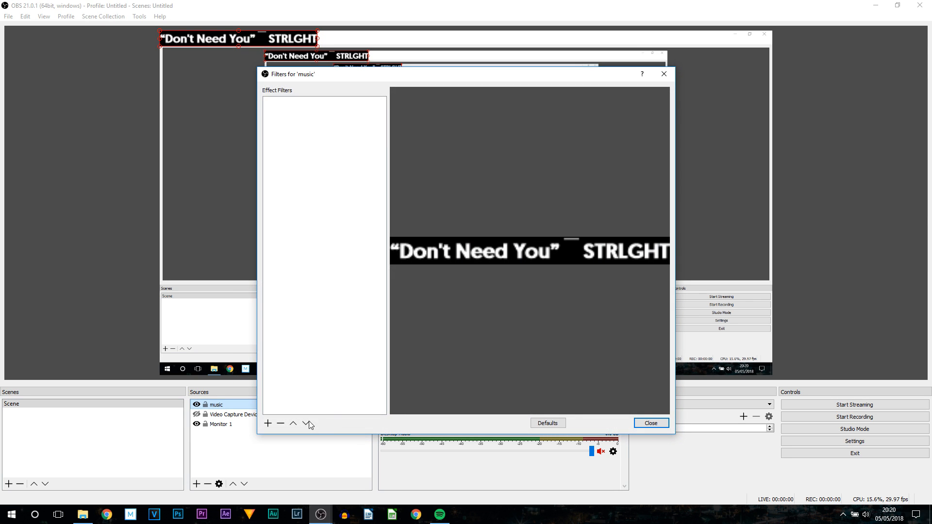
left_click(267, 423)
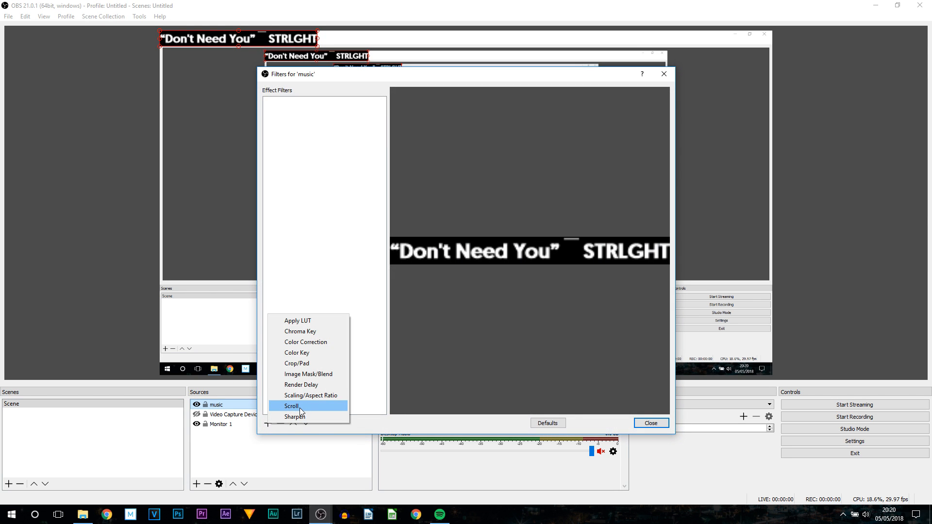
left_click(292, 406)
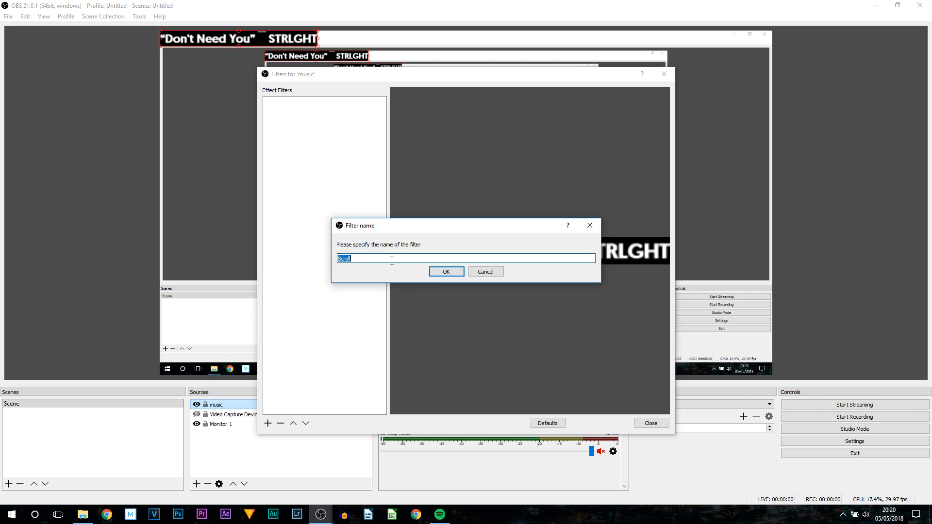
left_click(447, 272)
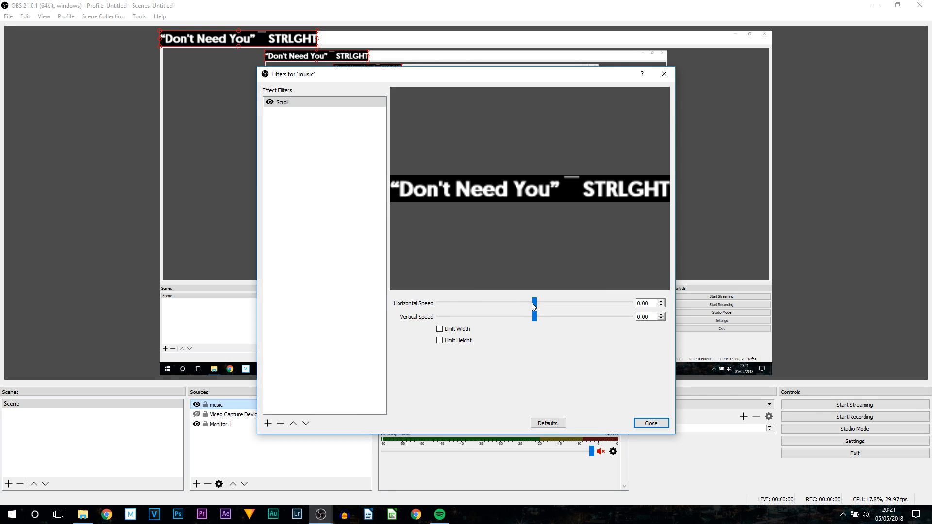
Set the Scroll filter's Horizontal Speed to 15 and close the filters
left_click_drag(533, 302, 537, 303)
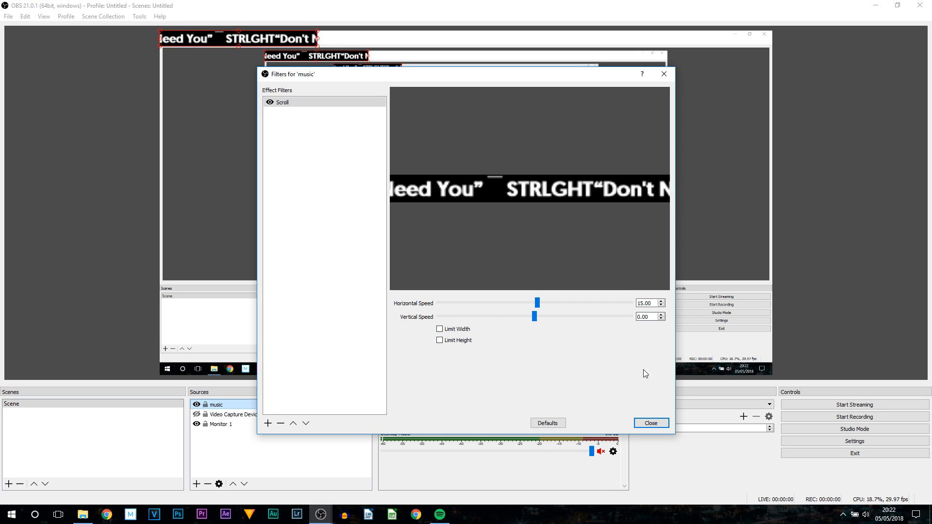
mouse_move(653, 230)
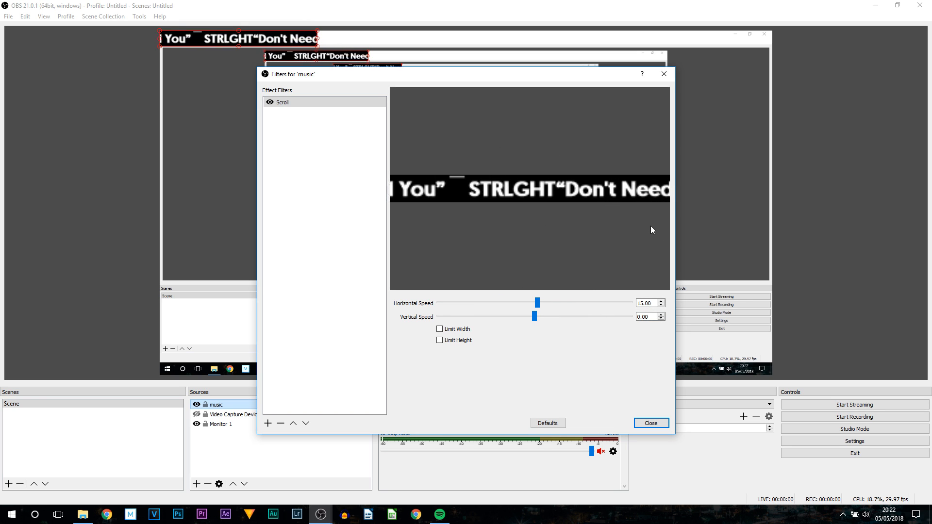
left_click(651, 423)
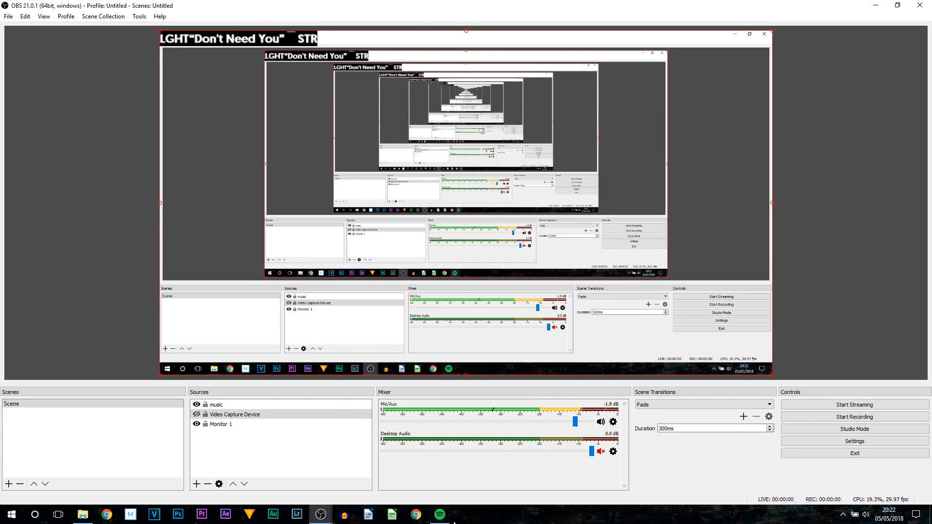
Move the music text source to the bottom edge of the preview canvas
left_click(439, 514)
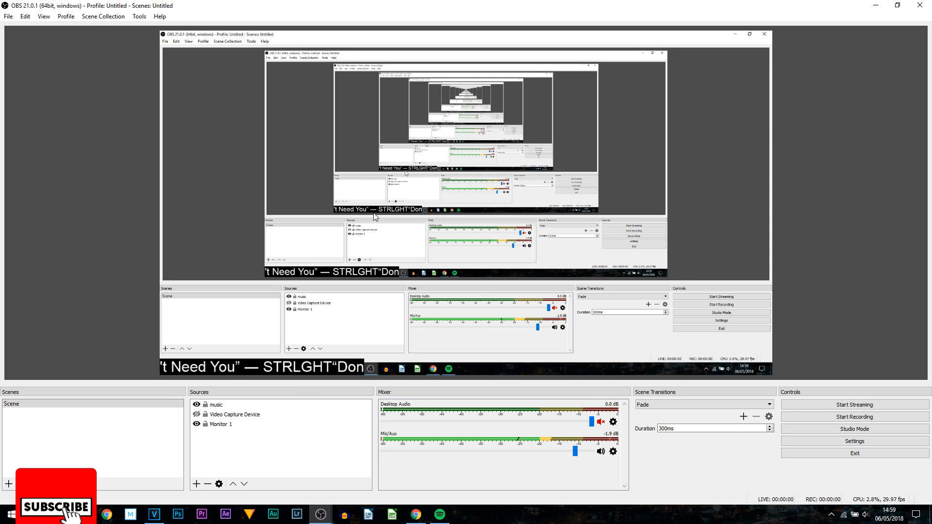
Check Spotify is still playing Don't Need You by STRLGHT, then minimize it
left_click(438, 515)
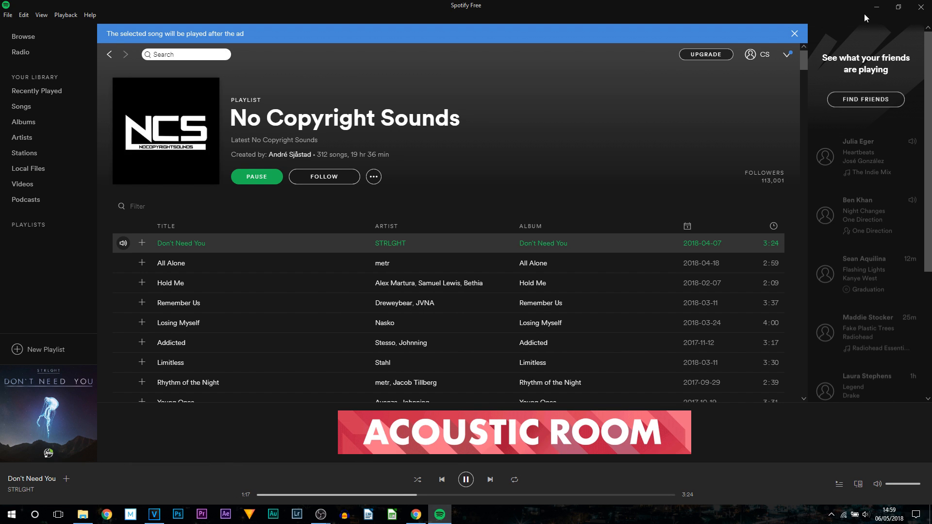
left_click(321, 513)
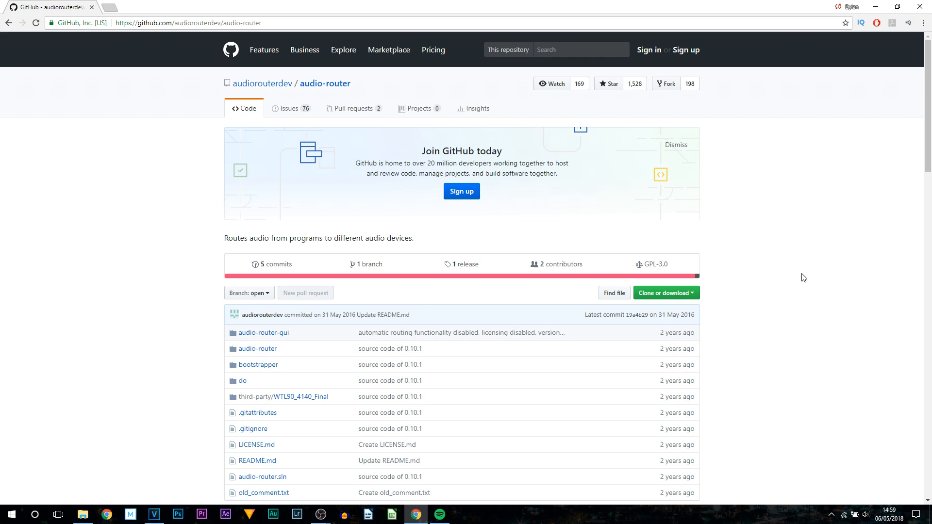
mouse_move(408, 91)
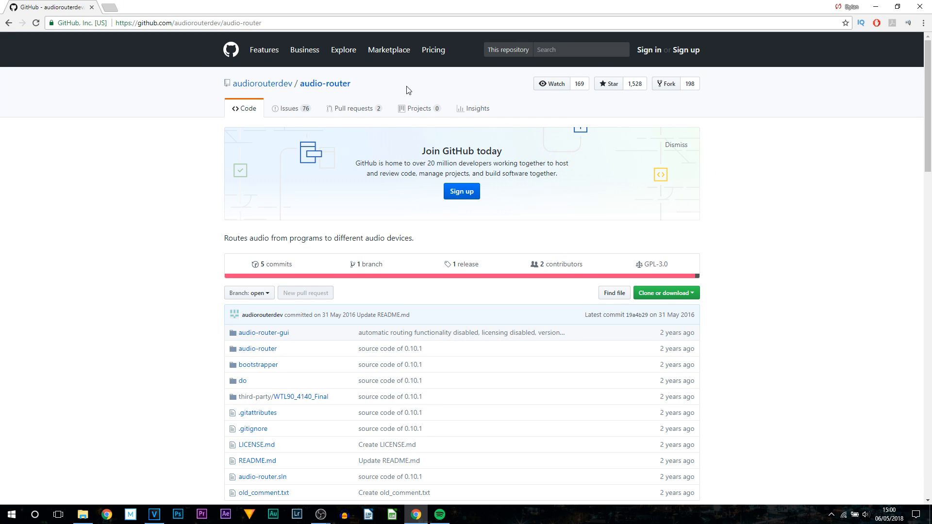
mouse_move(657, 237)
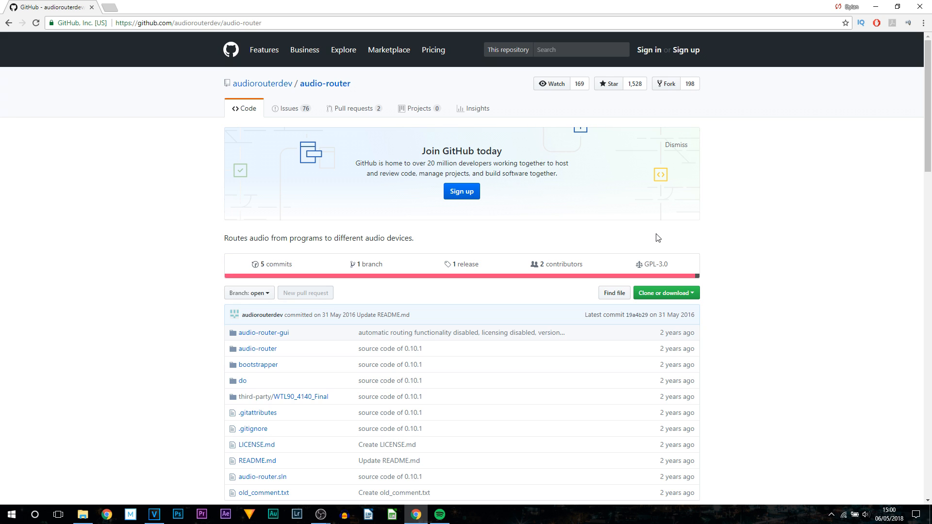
Download the 64-bit AudioRouter 0.10.2 zip into the Livestream folder, replacing the existing copy
scroll("down", 3)
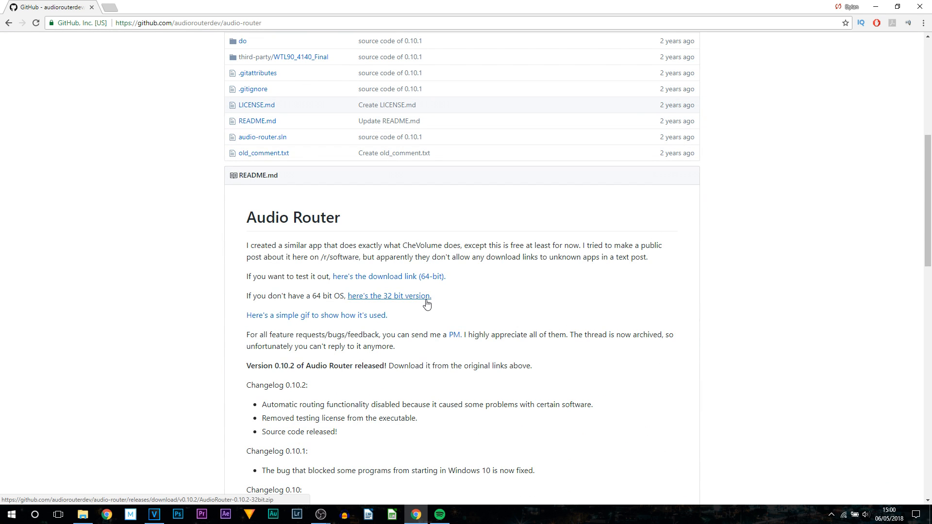
left_click(395, 276)
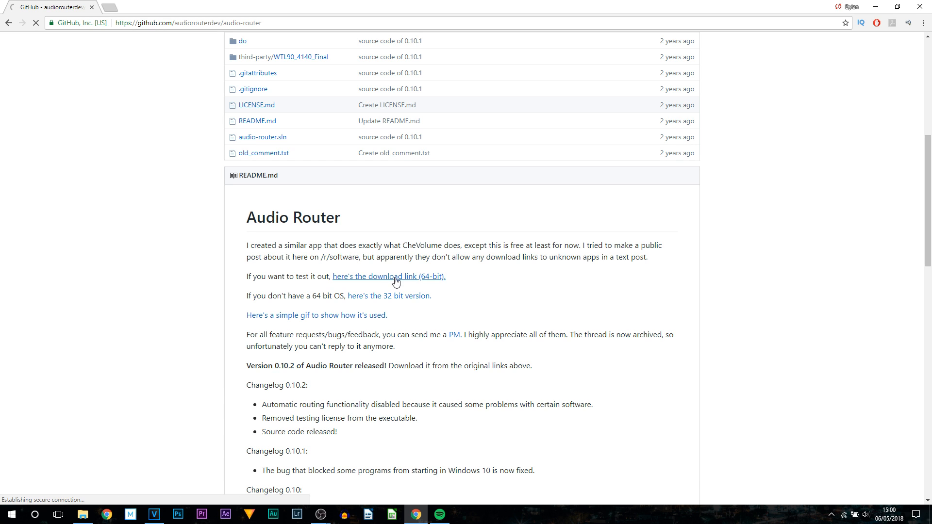
left_click(389, 276)
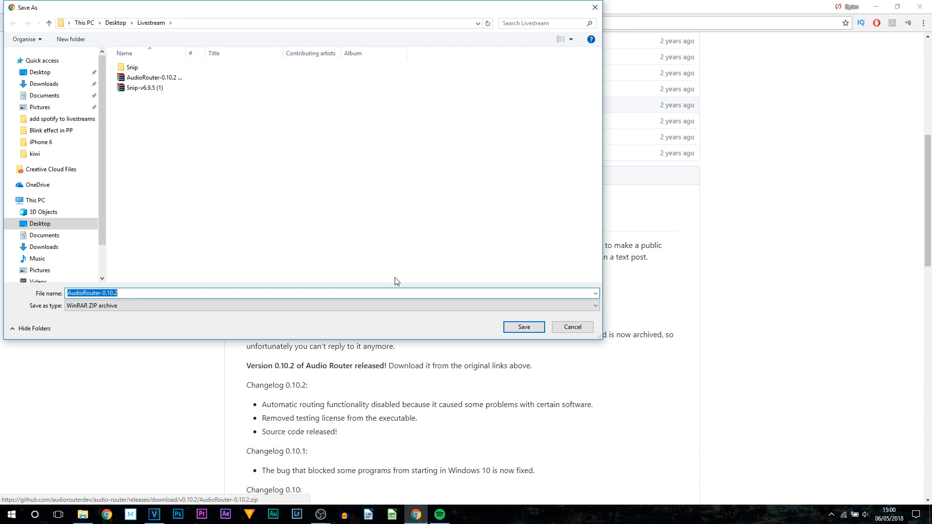
mouse_move(486, 292)
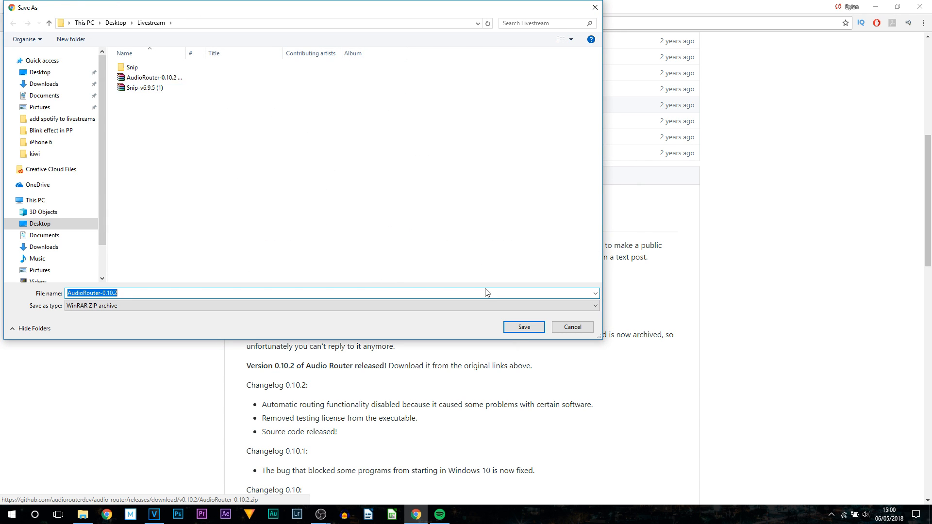
left_click(524, 327)
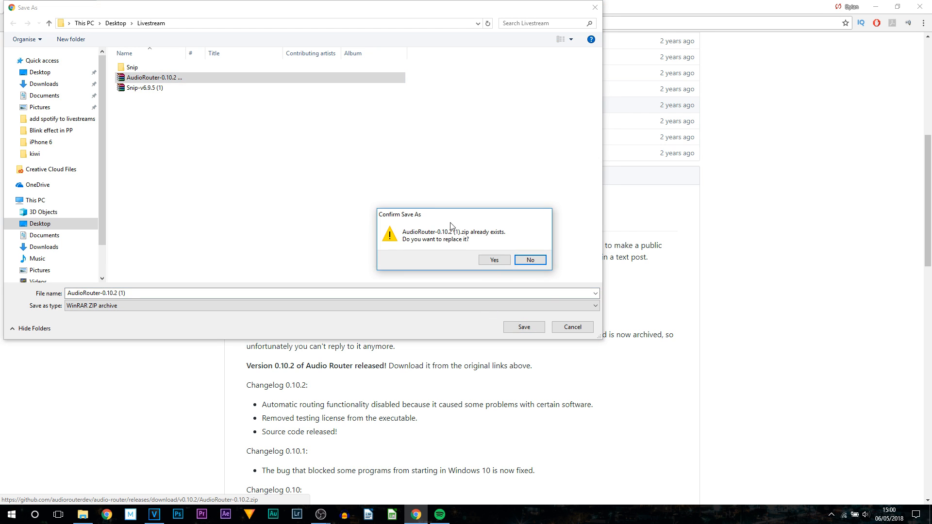
left_click(494, 259)
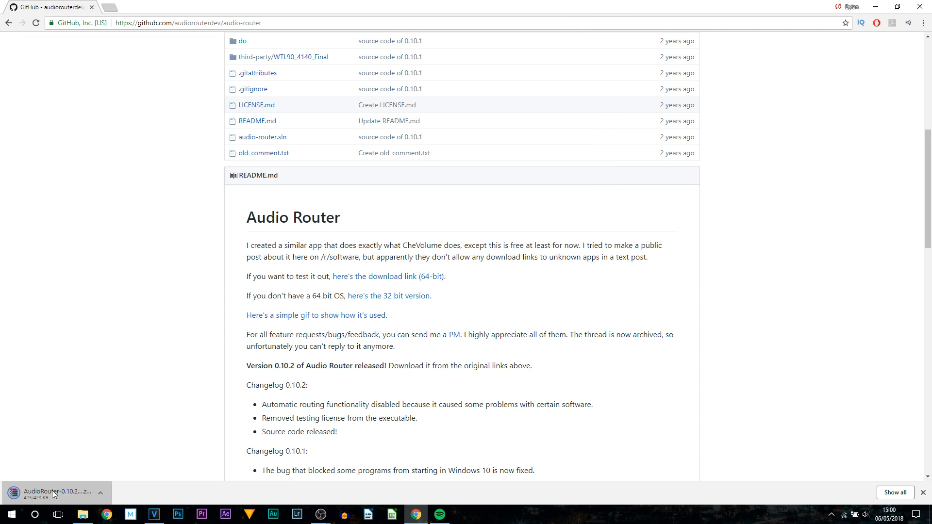
Open the downloaded zip in WinRAR and run Audio Router.exe from it
left_click(55, 492)
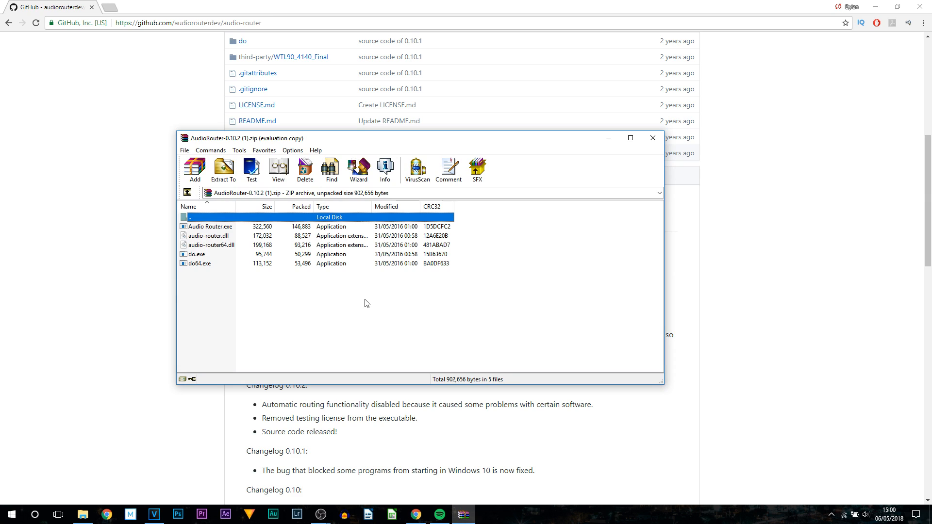
left_click(211, 227)
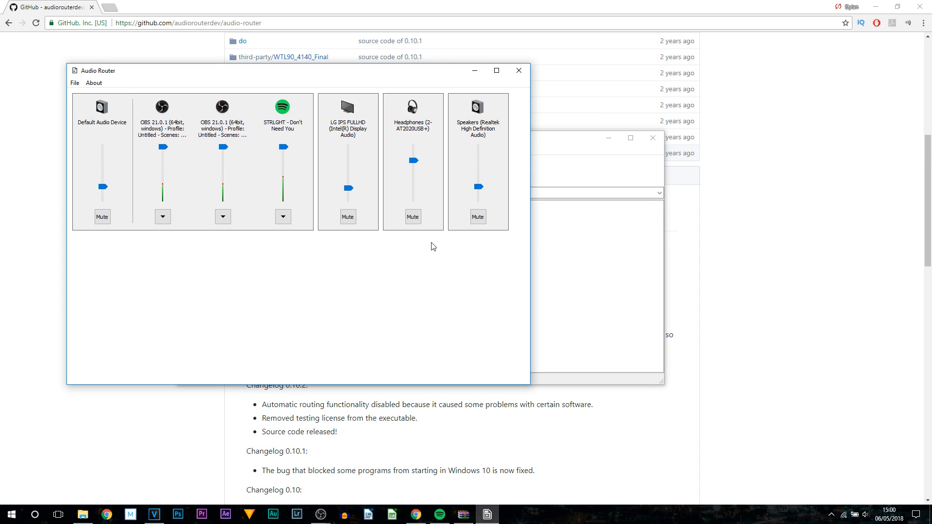
mouse_move(318, 217)
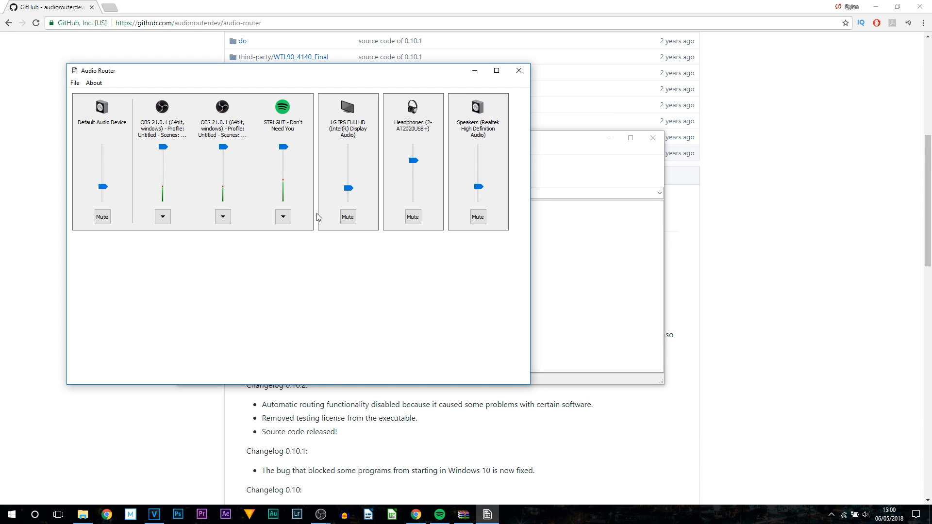
Route Spotify's stream to LG IPS FULLHD (Intel(R) Display Audio) and minimise Audio Router
left_click(282, 217)
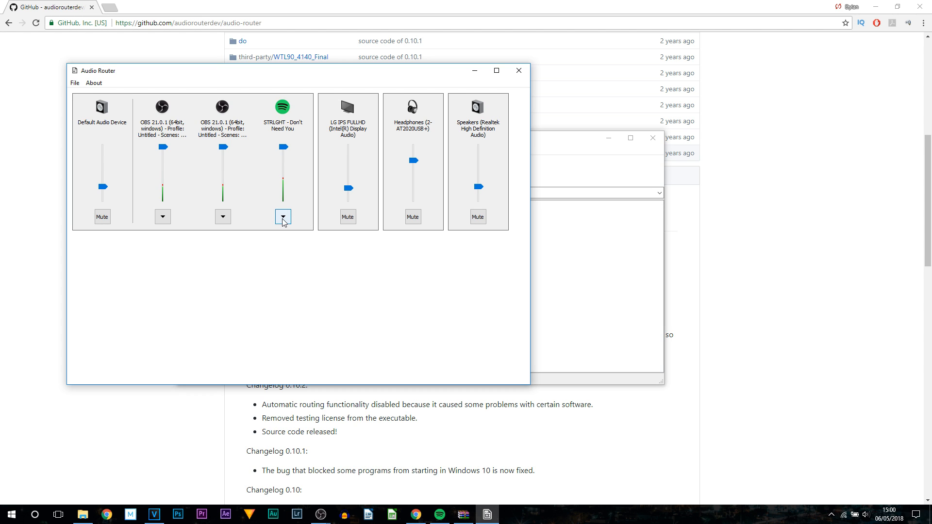
left_click(283, 216)
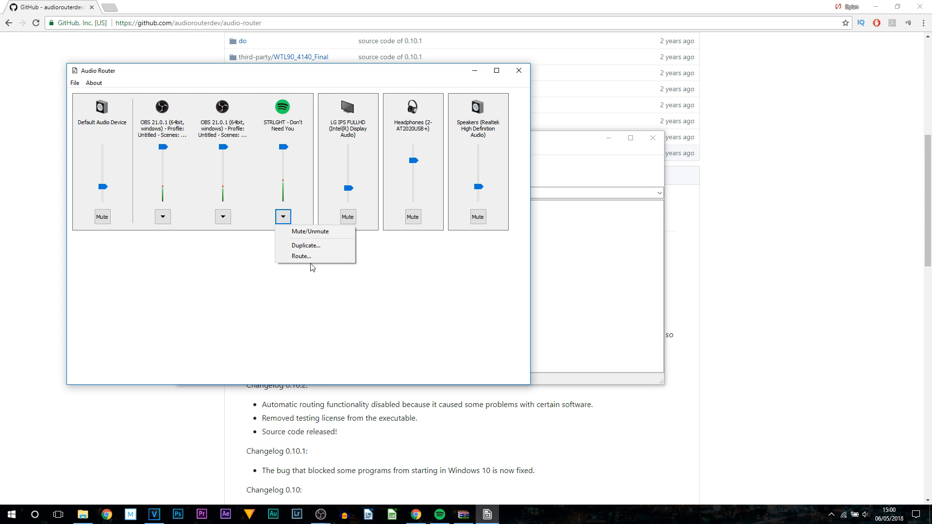
left_click(301, 256)
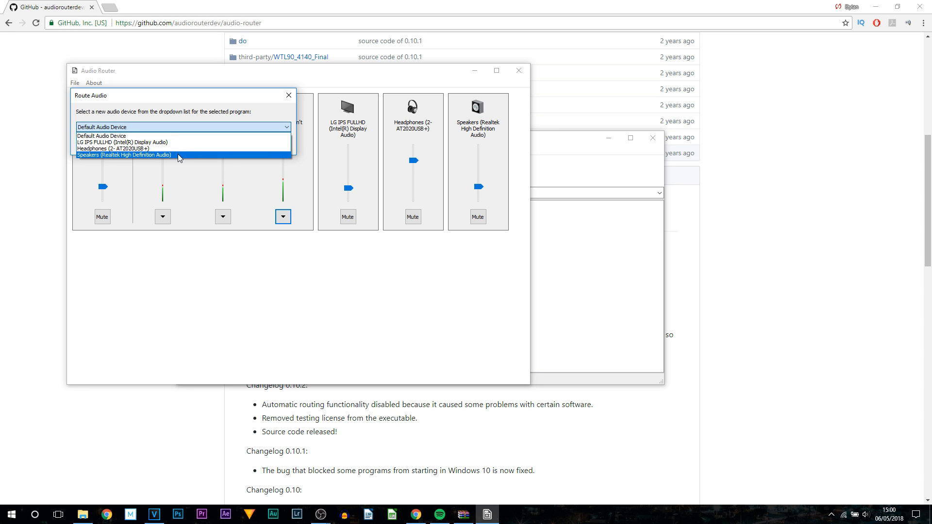
mouse_move(137, 142)
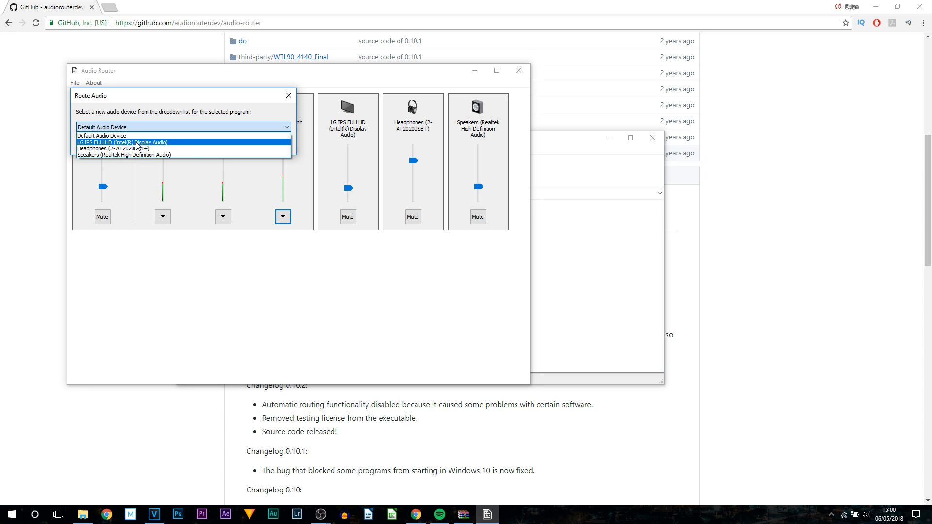
mouse_move(180, 144)
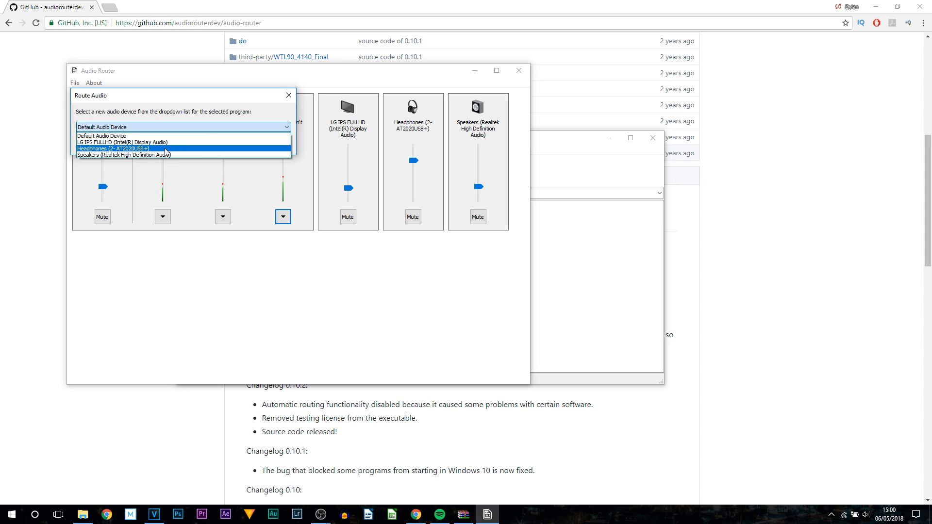
mouse_move(142, 150)
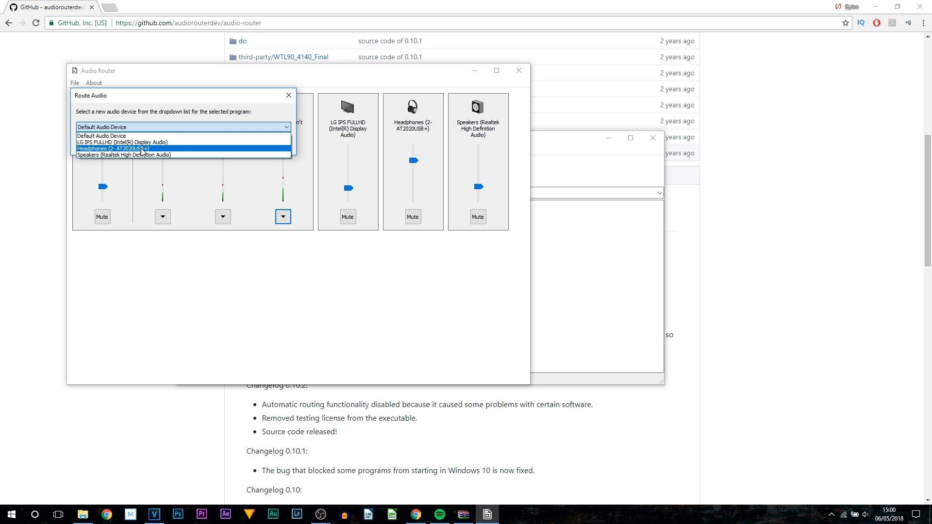
mouse_move(115, 143)
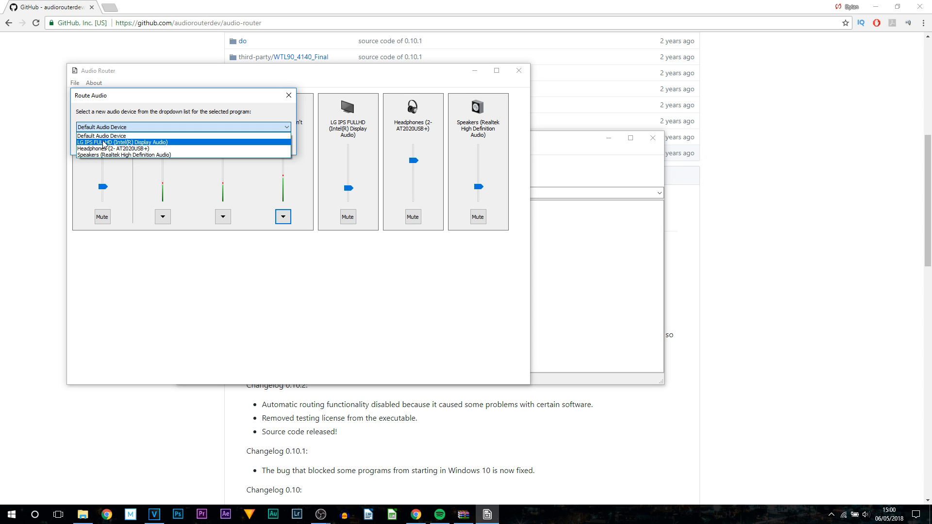
mouse_move(112, 148)
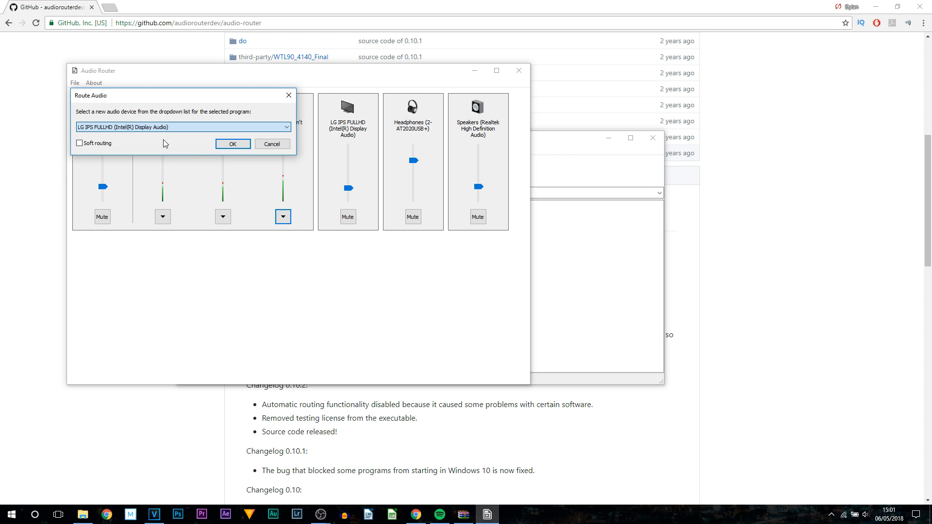
left_click(233, 144)
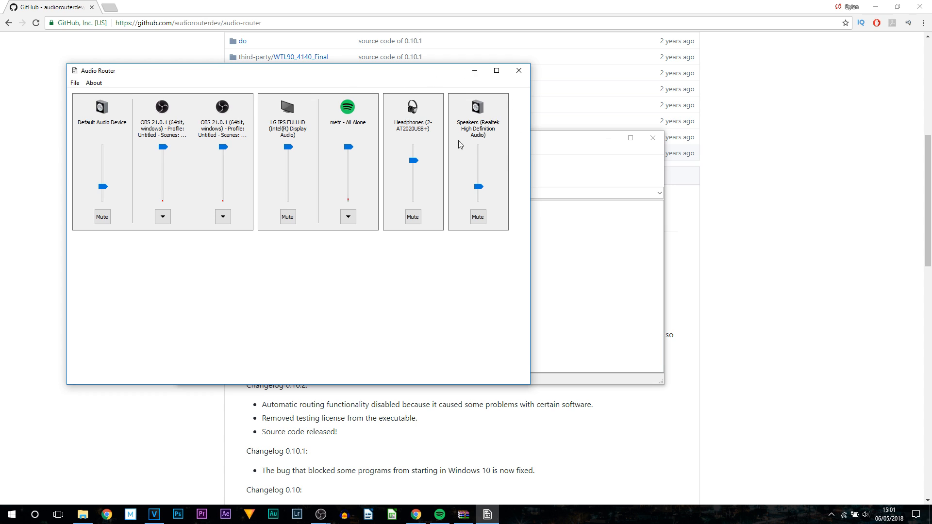
mouse_move(475, 70)
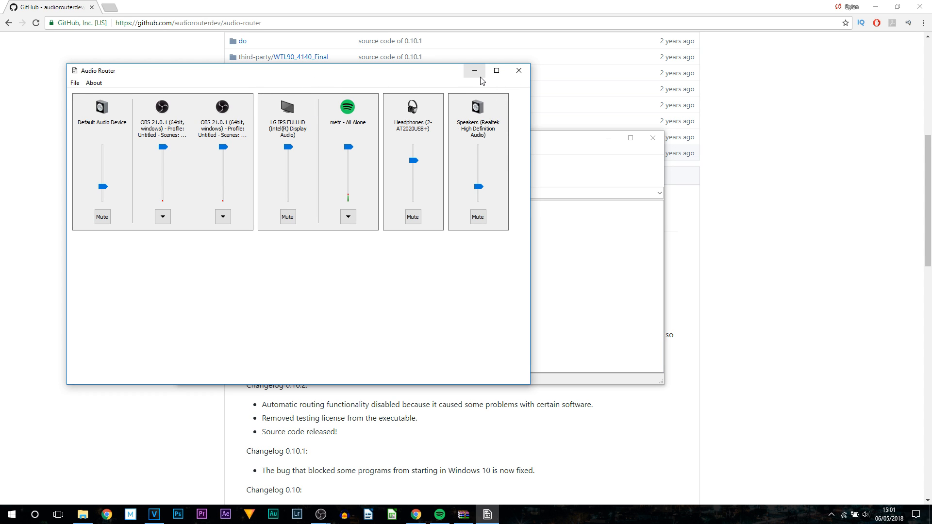
left_click(474, 70)
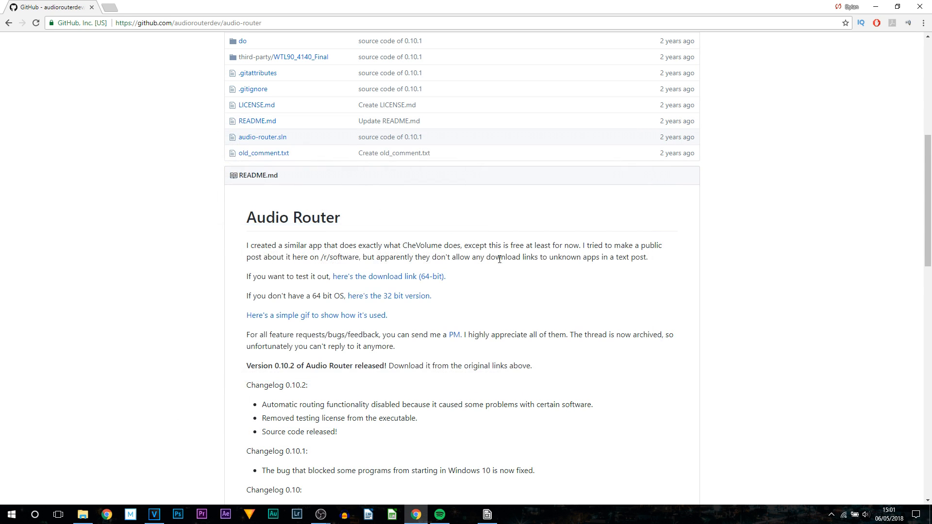
Back in OBS, raise the Desktop Audio fader fully to 0.0 dB
left_click(320, 515)
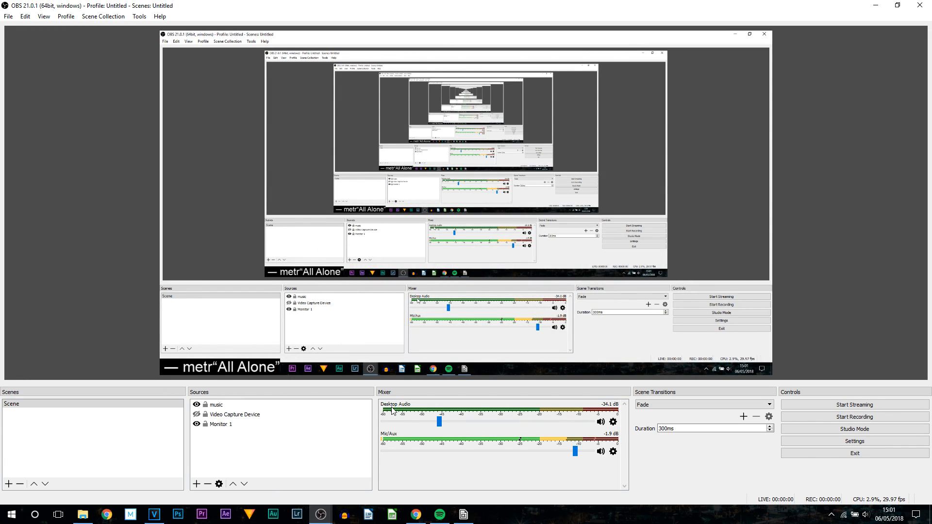
left_click_drag(439, 421, 592, 421)
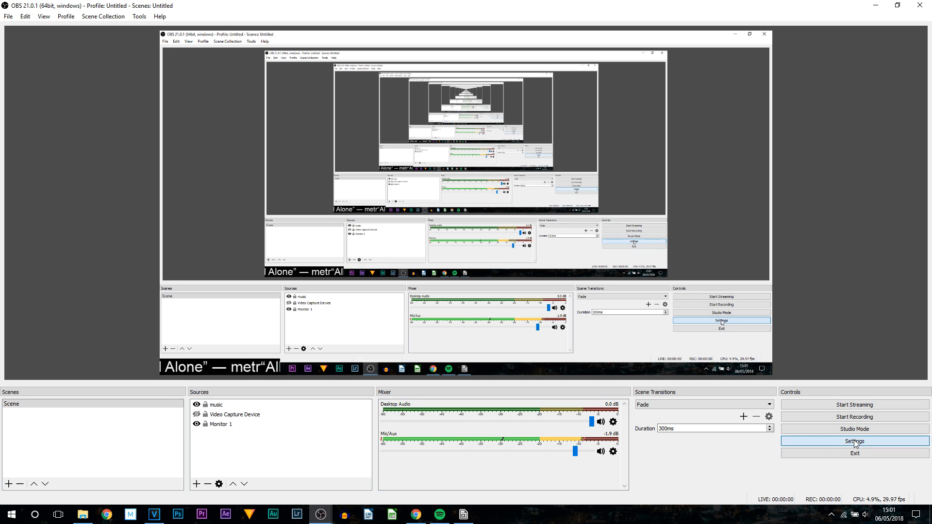
Set Desktop Audio Device 2 to LG IPS FULLHD (Intel(R) Display Audio) in Audio settings and apply
left_click(855, 441)
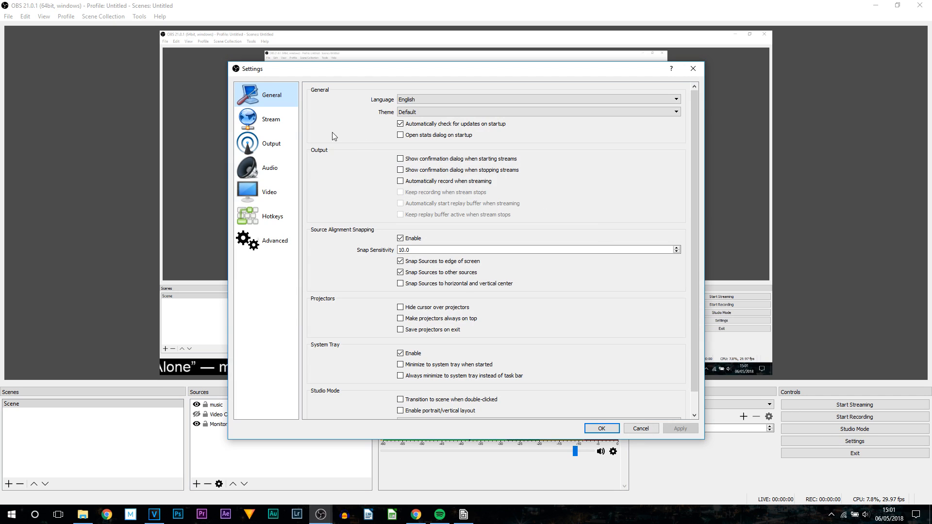
left_click(269, 167)
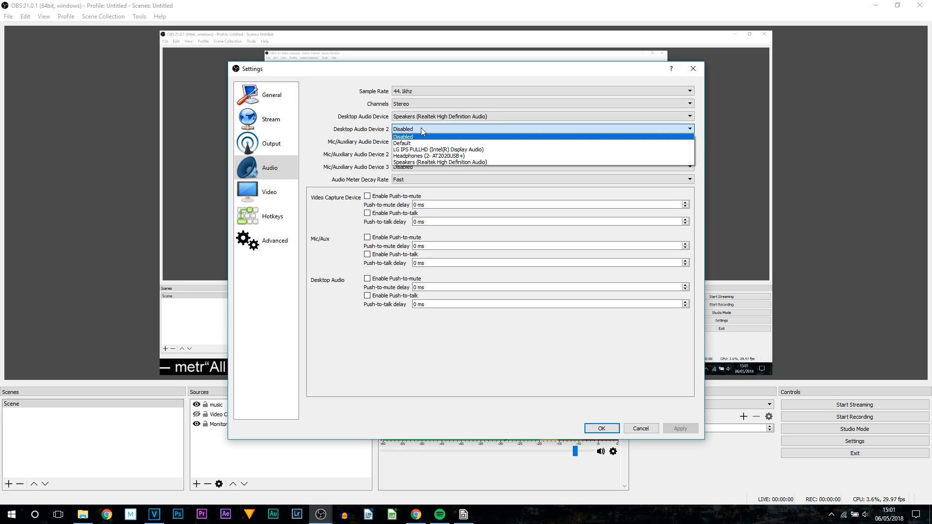
mouse_move(479, 152)
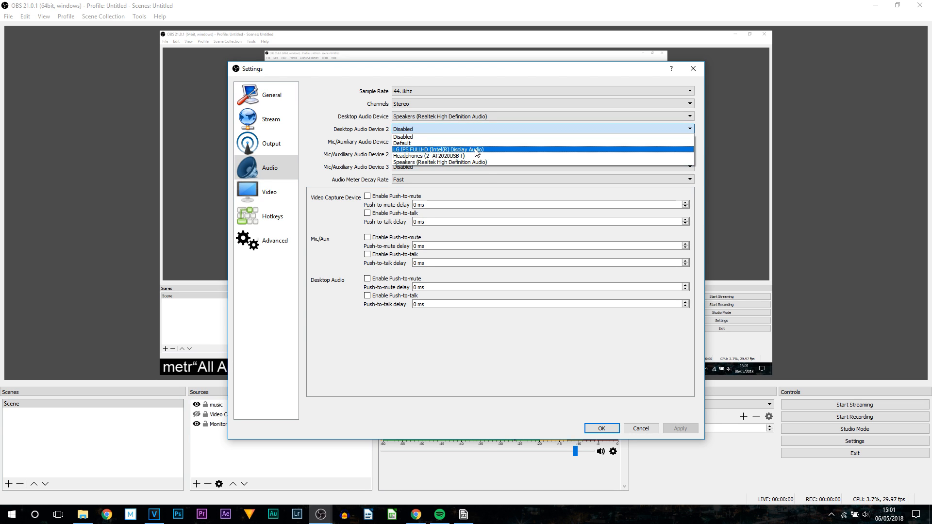
mouse_move(405, 151)
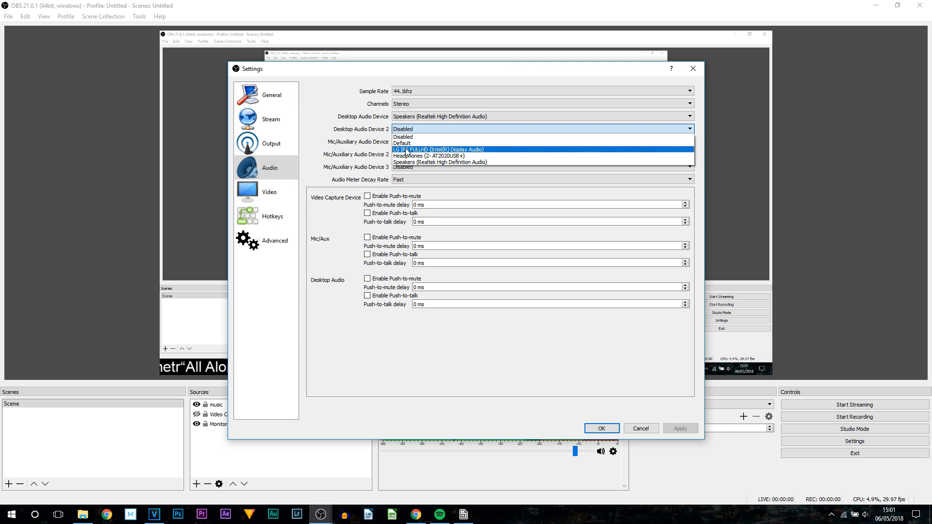
left_click(450, 149)
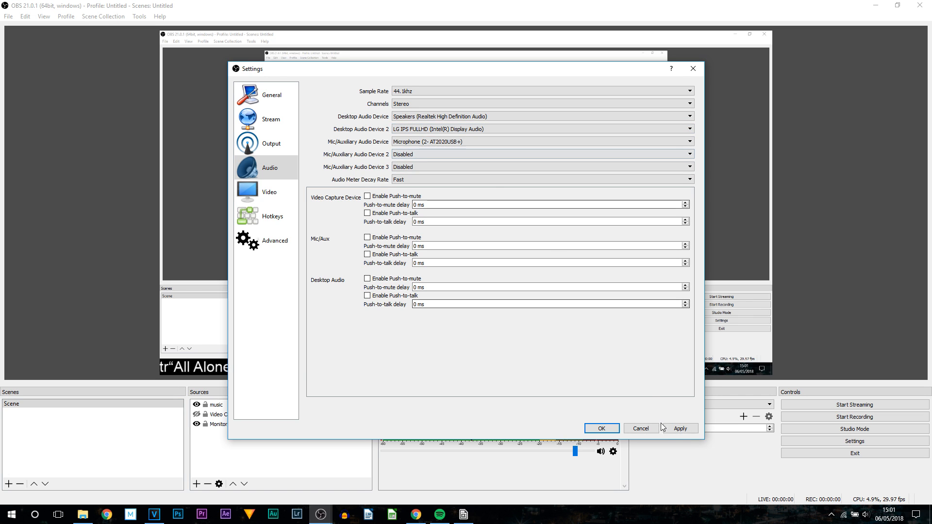
left_click(601, 428)
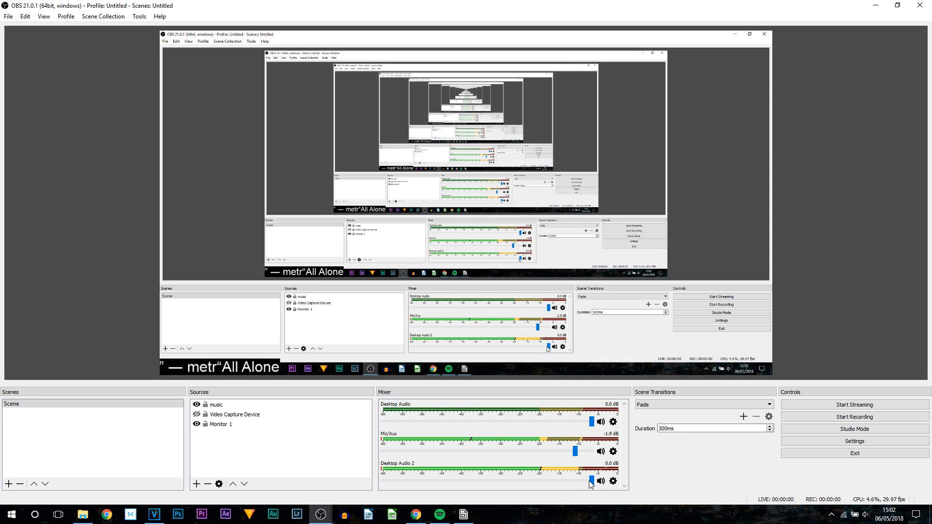
Bring the Desktop Audio 2 fader down to about -38.3 dB
left_click_drag(591, 481, 461, 480)
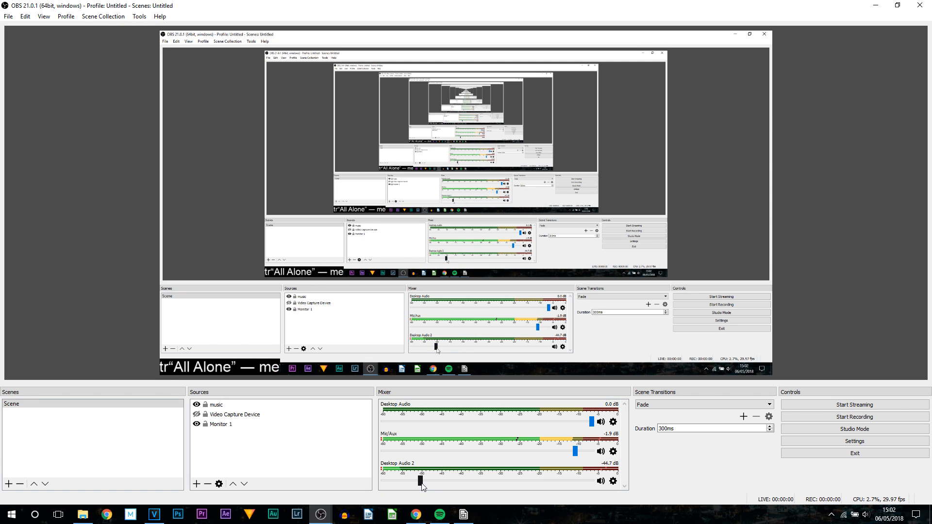
left_click_drag(421, 481, 430, 481)
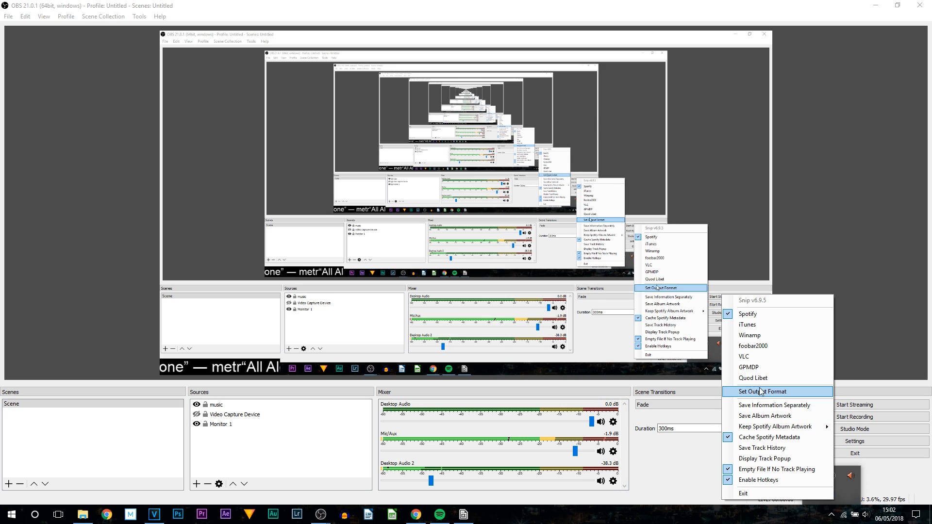
Edit Snip's Track, Separator and Artist format fields to drop the quotation marks, and save
left_click(763, 391)
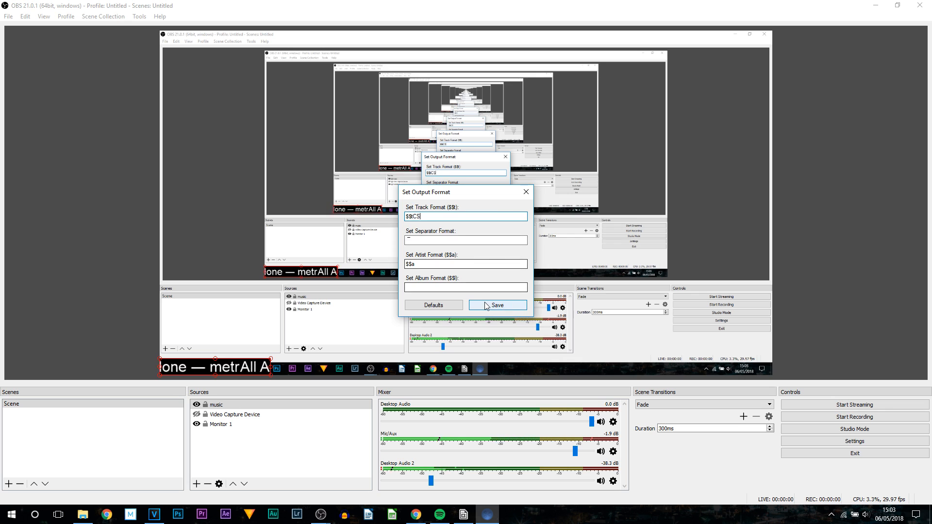
left_click(497, 305)
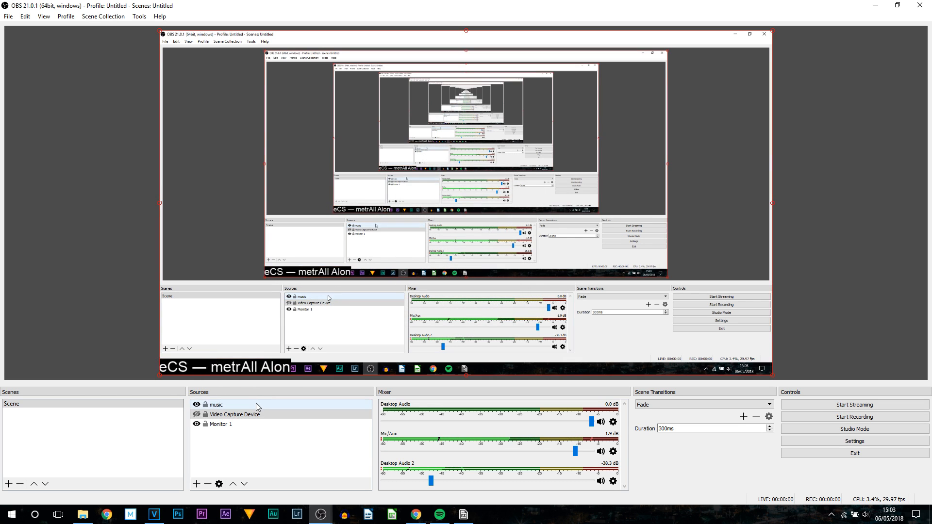